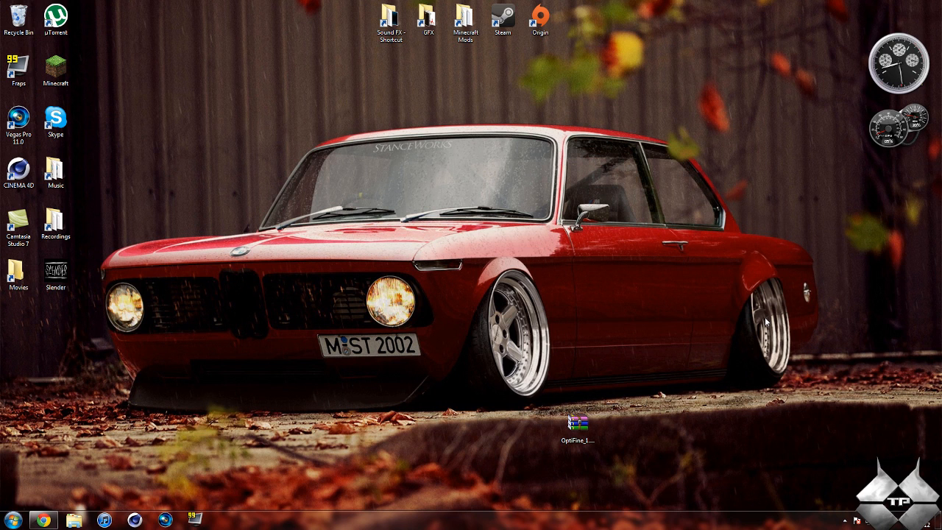
Launch the Minecraft Launcher from its desktop icon.
{"action": "double_click", "coordinate": [55, 66]}
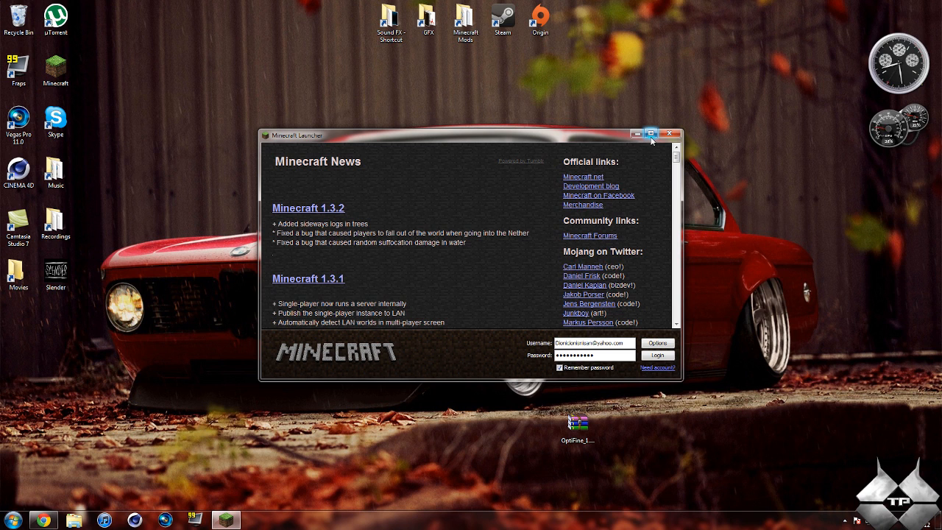
Log in and load a singleplayer world.
{"action": "left_click", "coordinate": [653, 134]}
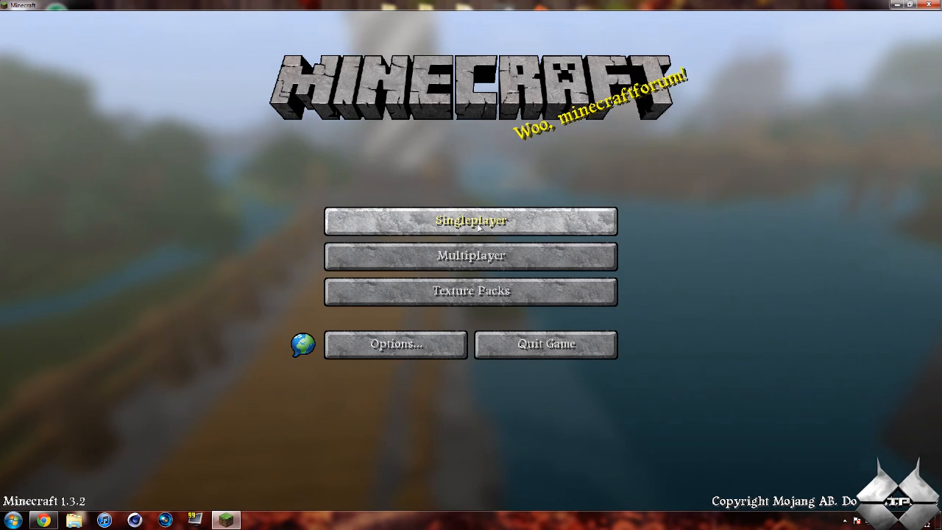
{"action": "left_click", "coordinate": [471, 221]}
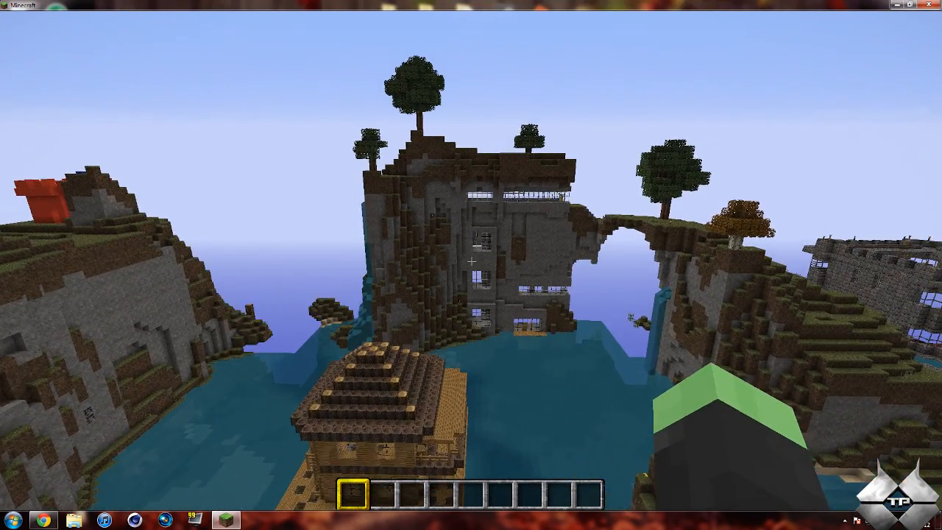
Pause the game and bring up the Video Settings screen.
{"action": "key", "text": "Escape"}
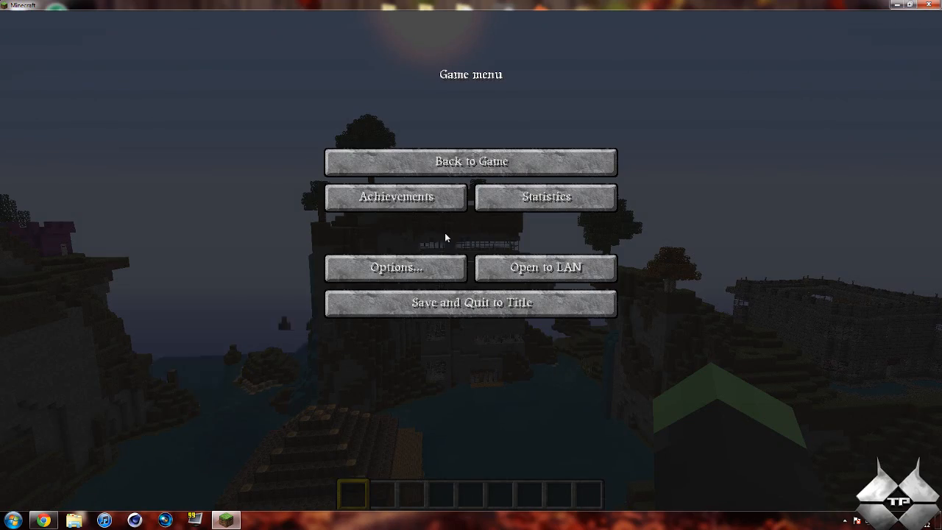
{"action": "mouse_move", "coordinate": [396, 268]}
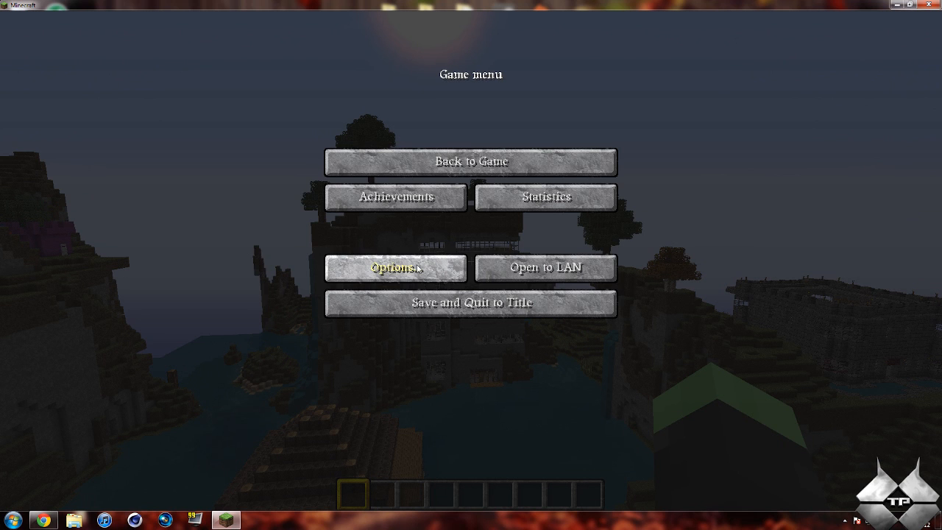
{"action": "left_click", "coordinate": [396, 268]}
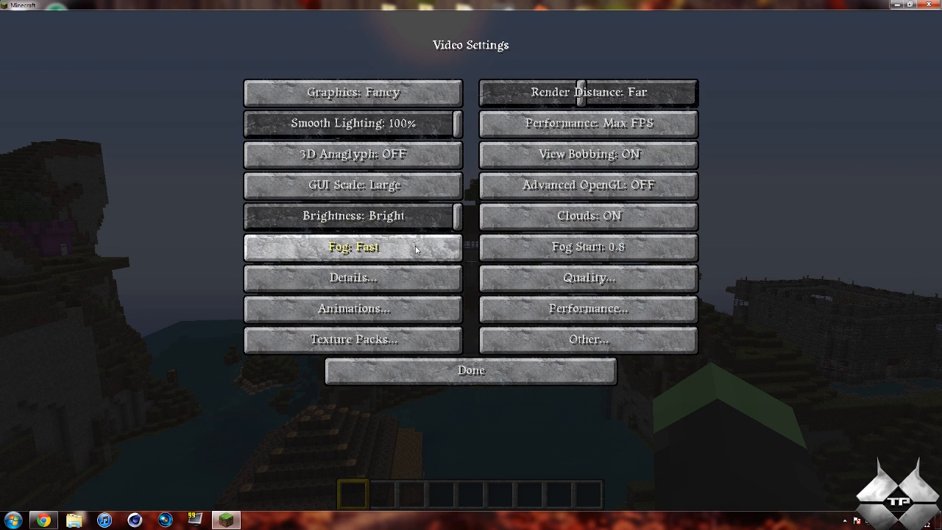
{"action": "mouse_move", "coordinate": [587, 123]}
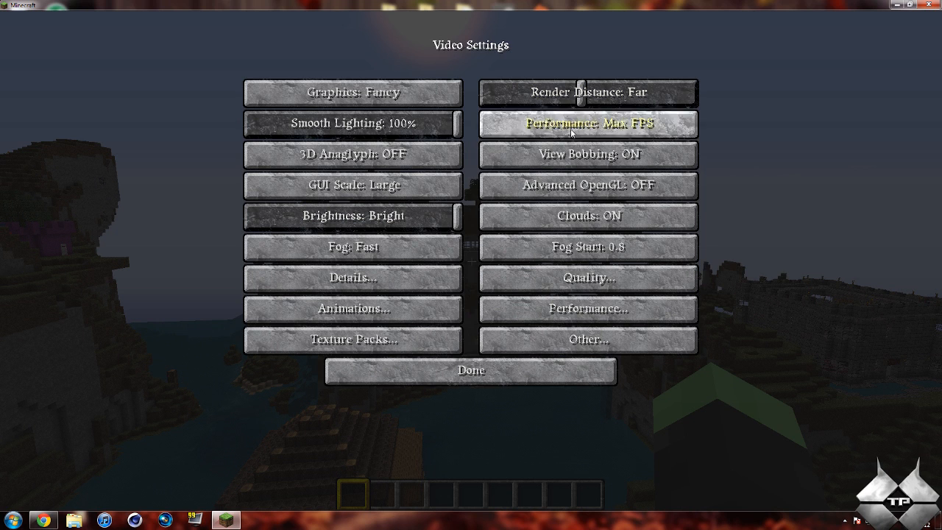
{"action": "mouse_move", "coordinate": [588, 216]}
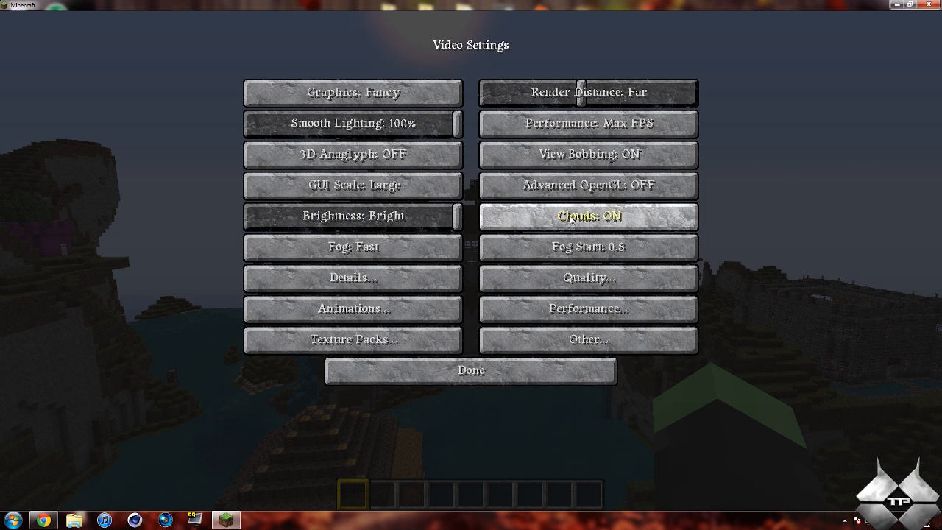
{"action": "mouse_move", "coordinate": [587, 247]}
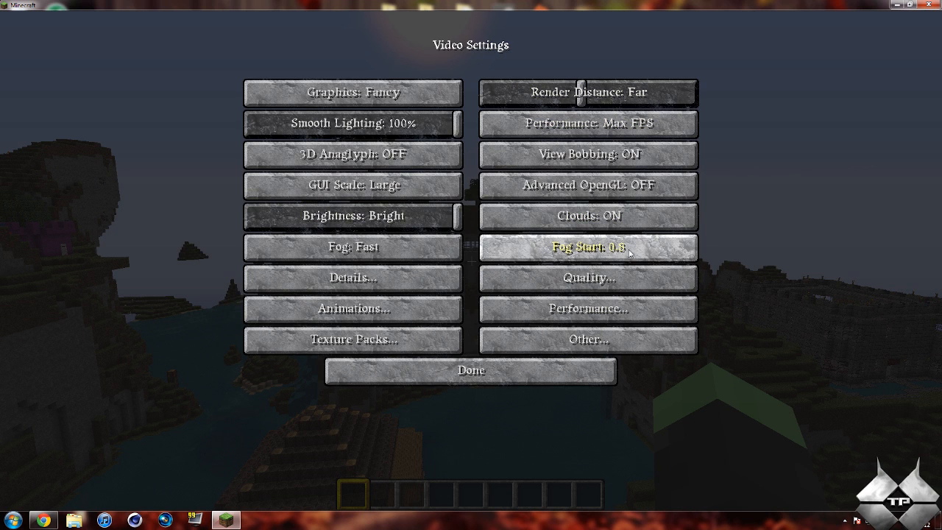
{"action": "mouse_move", "coordinate": [589, 279]}
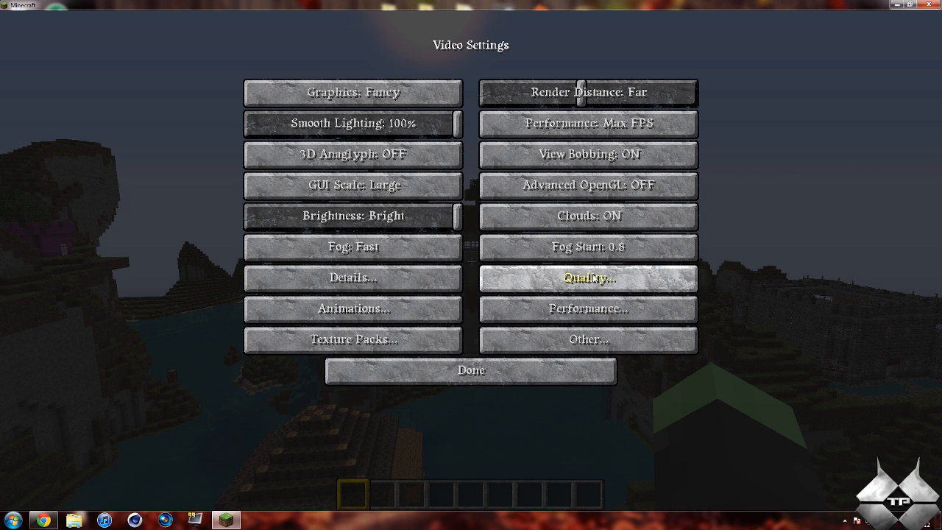
In Quality Settings, turn Clear Water on and set Better Grass to Fancy.
{"action": "left_click", "coordinate": [587, 278]}
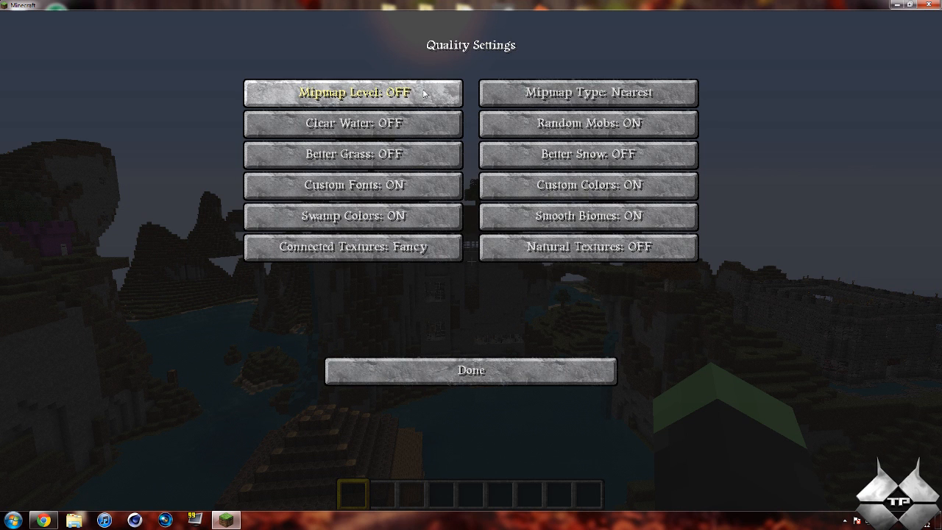
{"action": "mouse_move", "coordinate": [353, 123]}
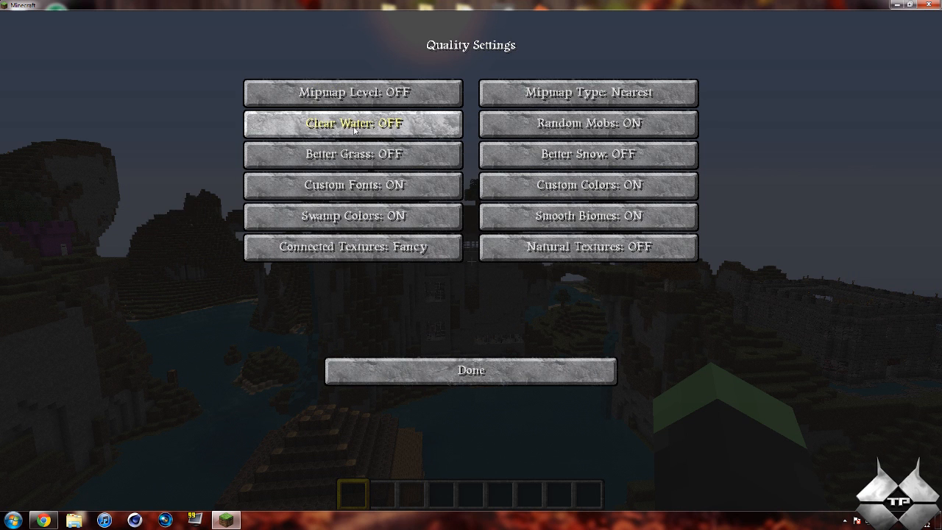
{"action": "mouse_move", "coordinate": [368, 132]}
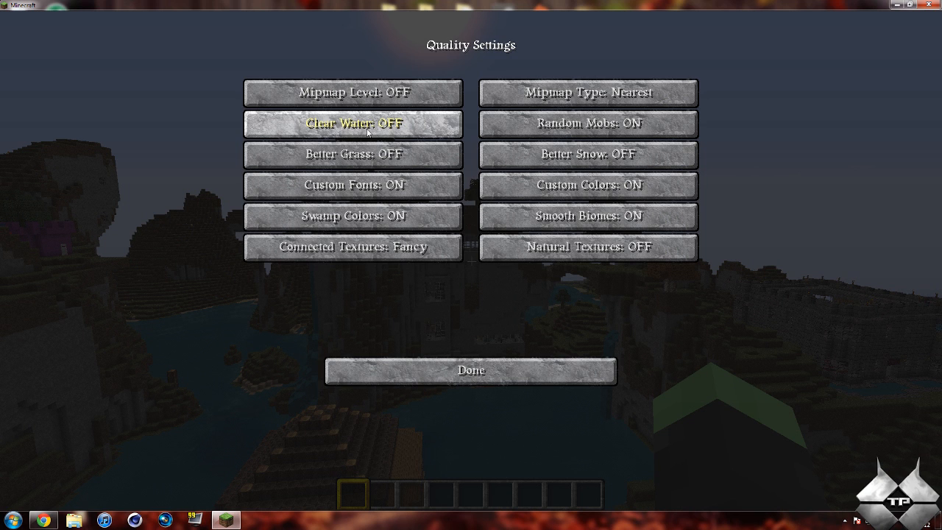
{"action": "left_click", "coordinate": [353, 124]}
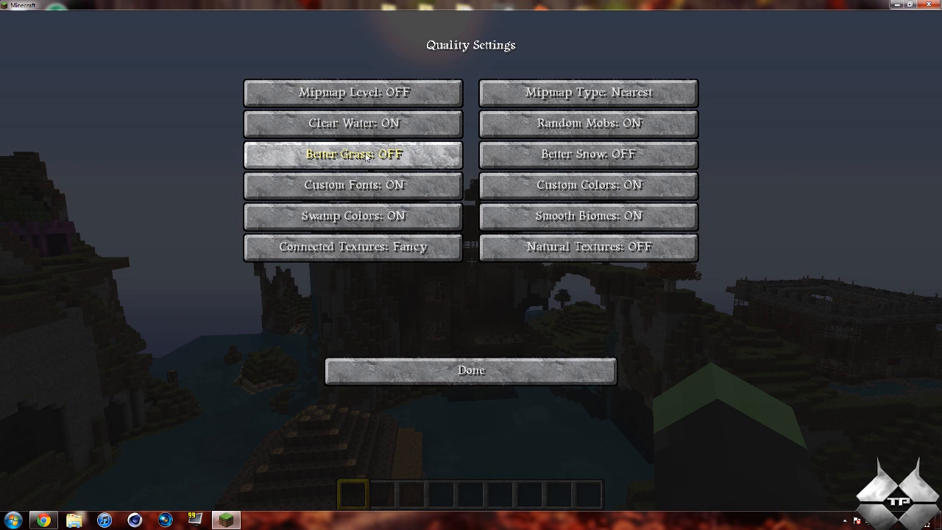
{"action": "left_click", "coordinate": [352, 154]}
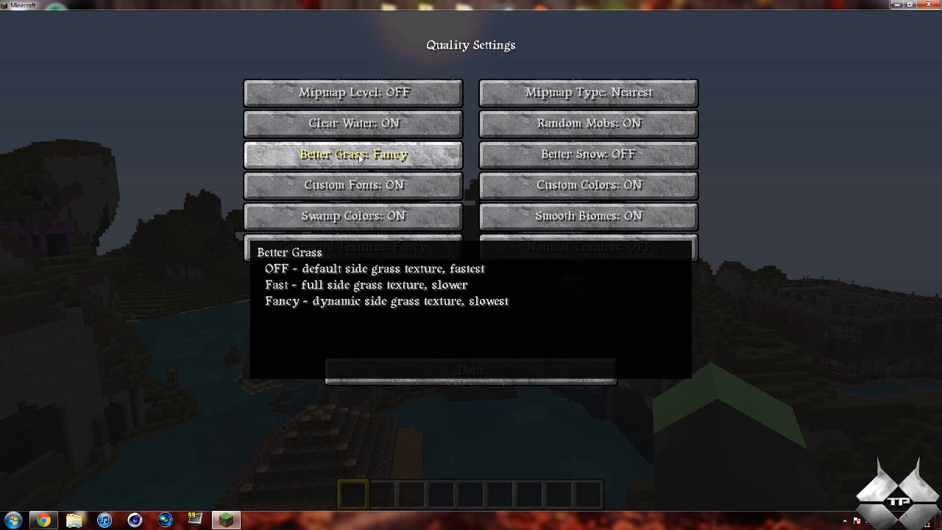
{"action": "mouse_move", "coordinate": [353, 186]}
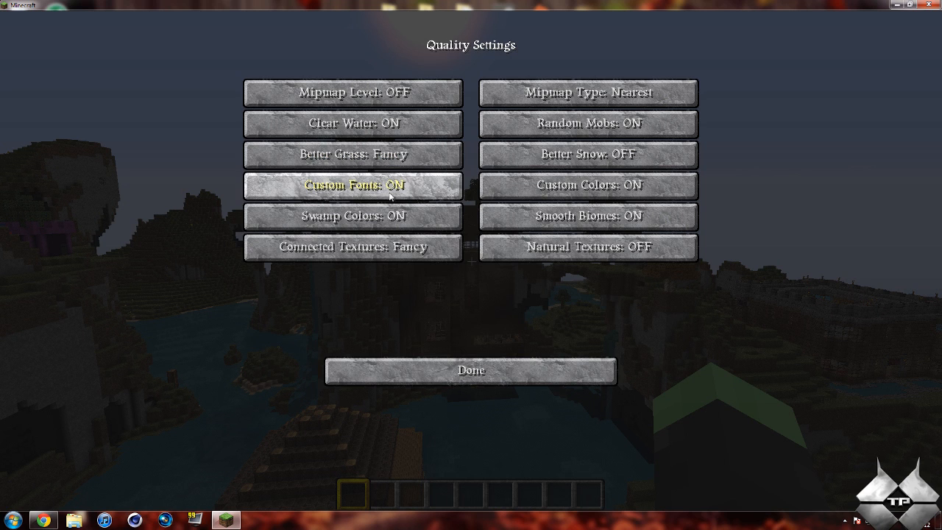
{"action": "mouse_move", "coordinate": [354, 216]}
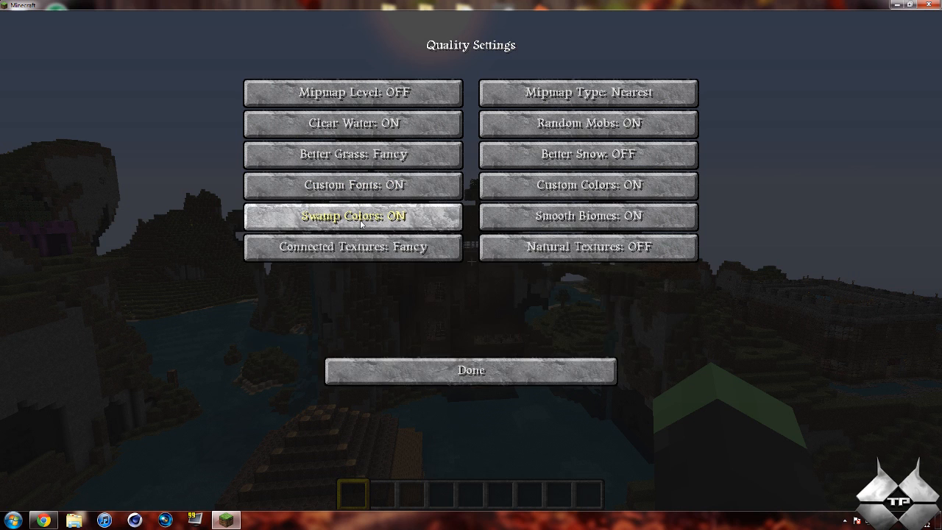
{"action": "mouse_move", "coordinate": [354, 216]}
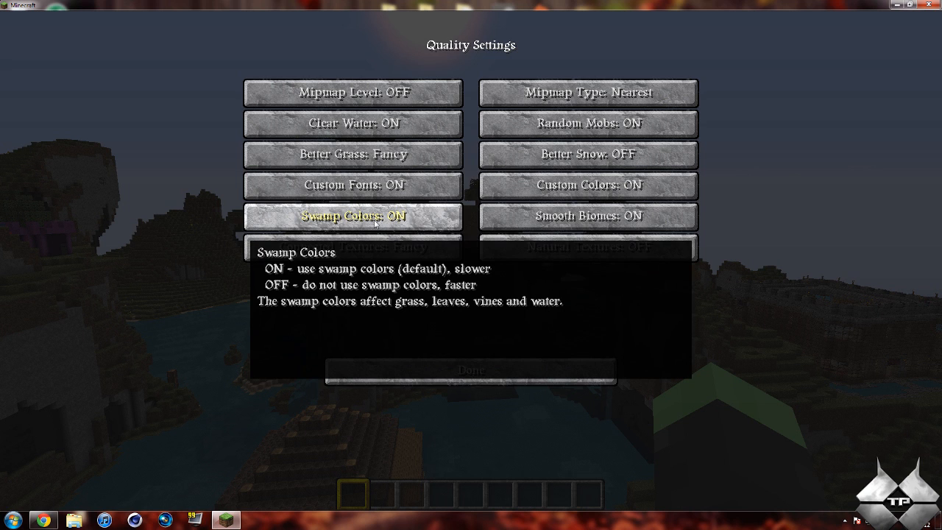
{"action": "mouse_move", "coordinate": [318, 232]}
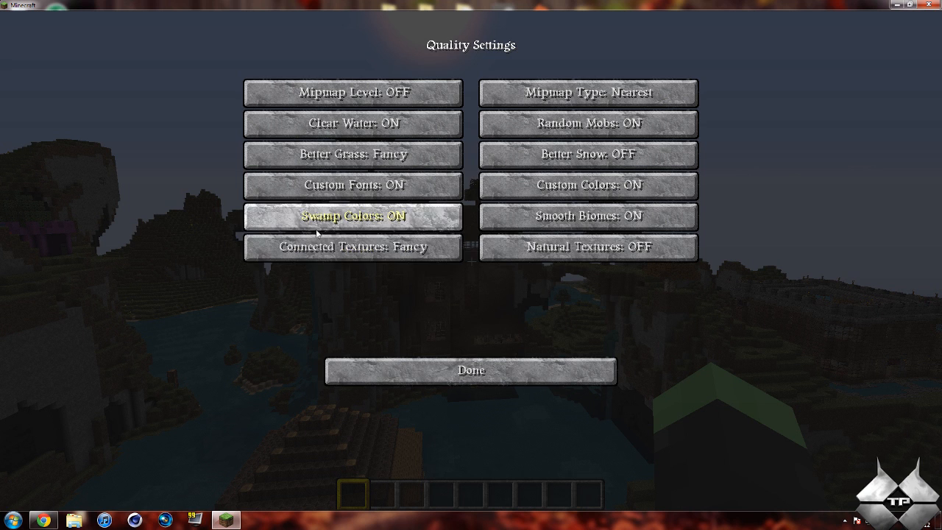
{"action": "mouse_move", "coordinate": [354, 247]}
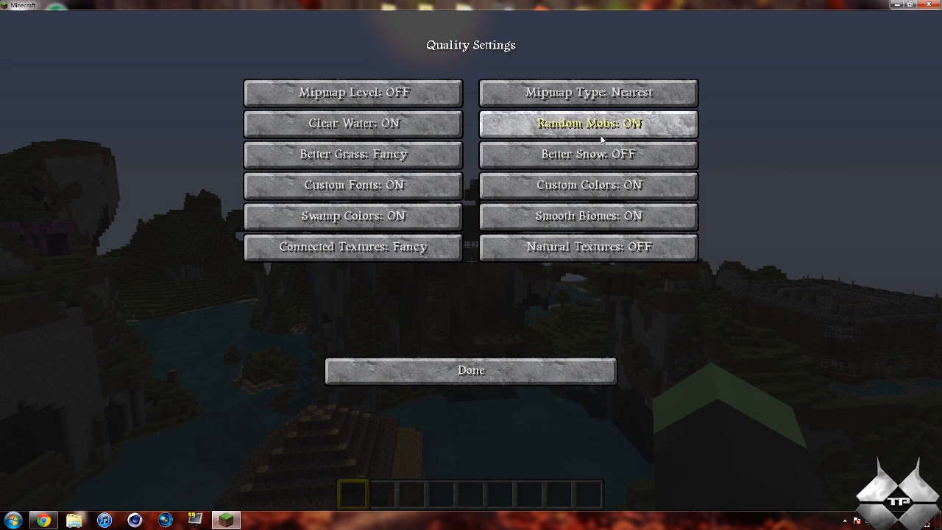
{"action": "mouse_move", "coordinate": [587, 184]}
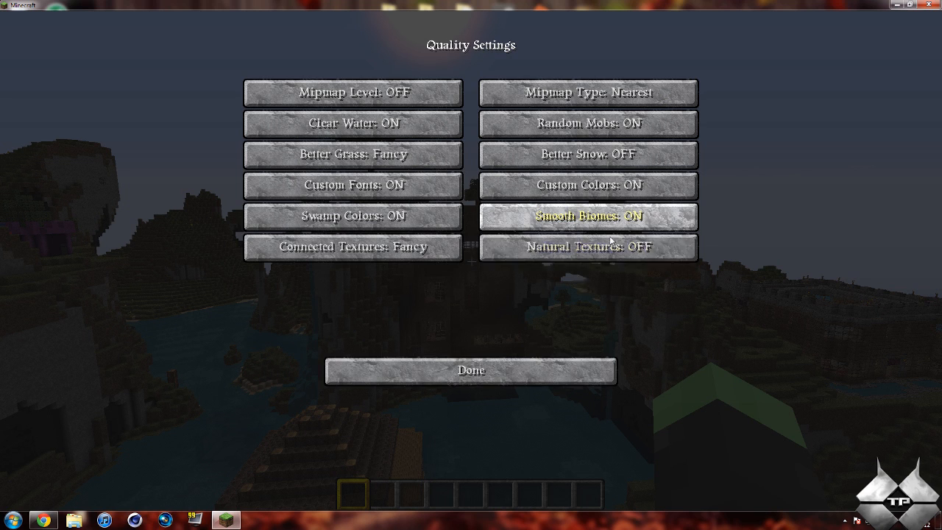
Try the LB Photo Realism x256 texture pack, then revert to Default.
{"action": "left_click", "coordinate": [470, 370]}
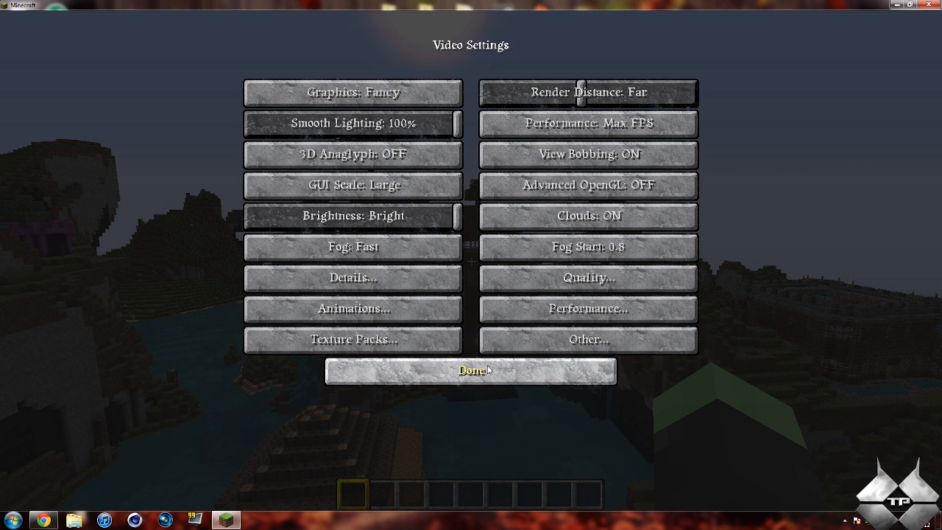
{"action": "left_click", "coordinate": [352, 340]}
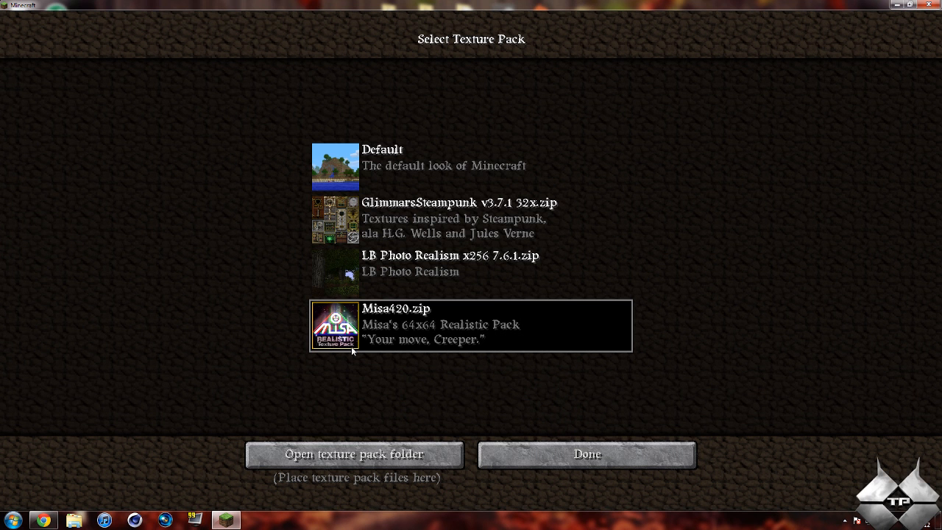
{"action": "mouse_move", "coordinate": [416, 340]}
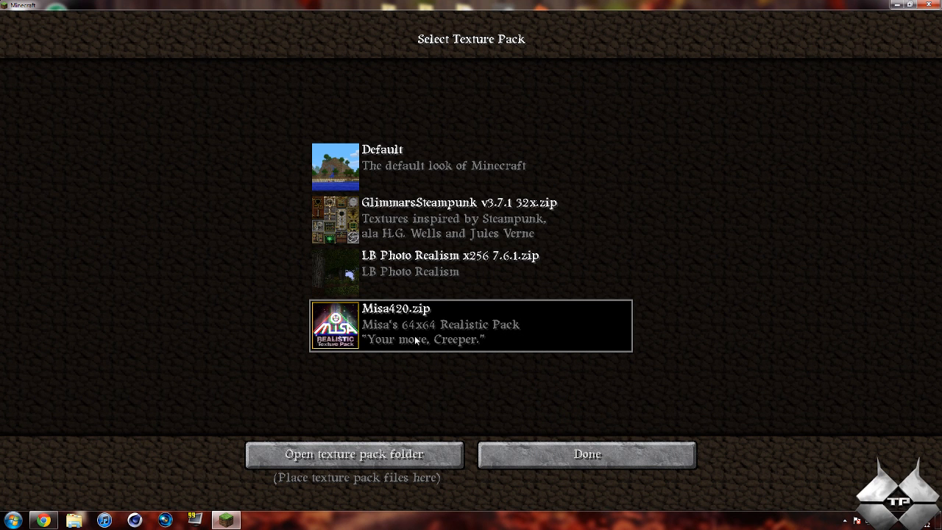
{"action": "mouse_move", "coordinate": [452, 267]}
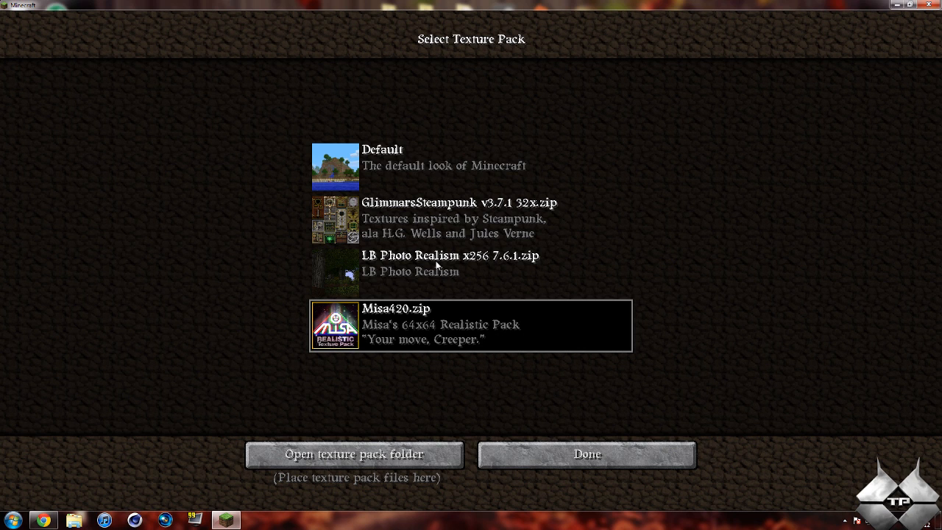
{"action": "mouse_move", "coordinate": [381, 141]}
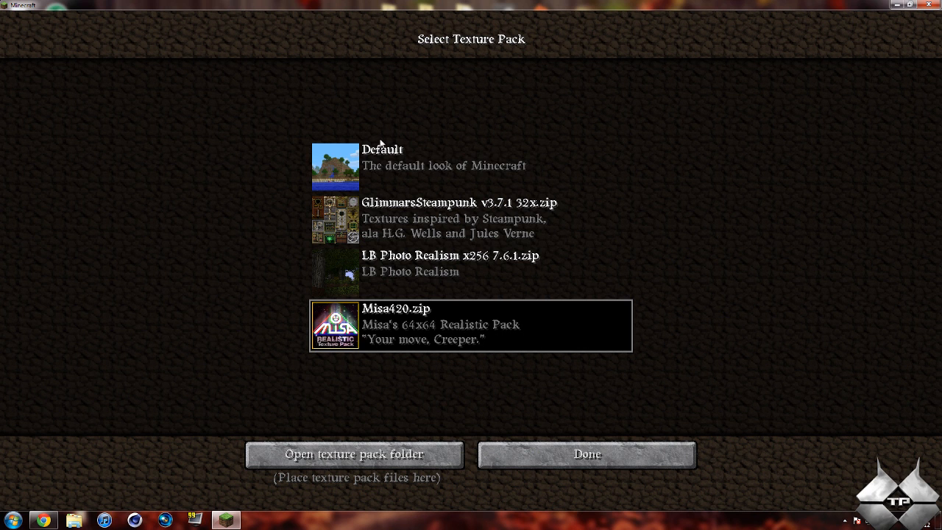
{"action": "mouse_move", "coordinate": [396, 176]}
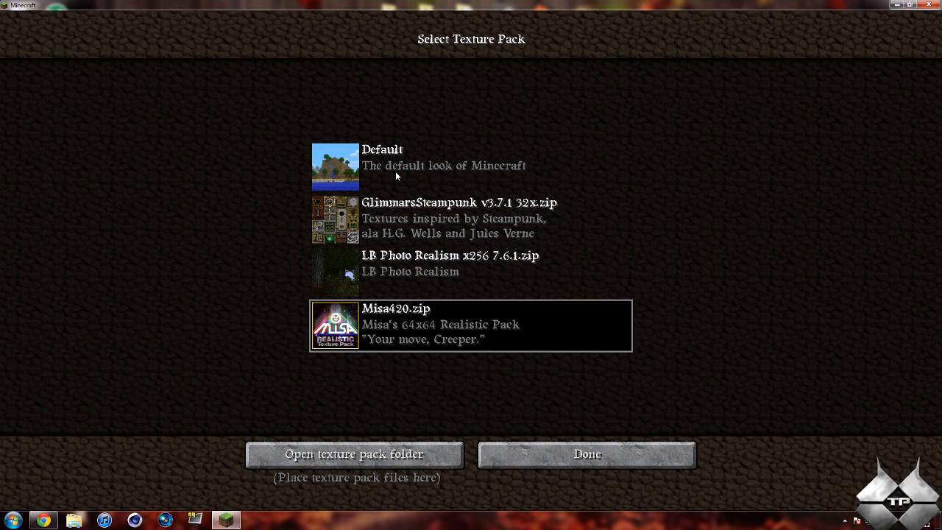
{"action": "left_click", "coordinate": [471, 271]}
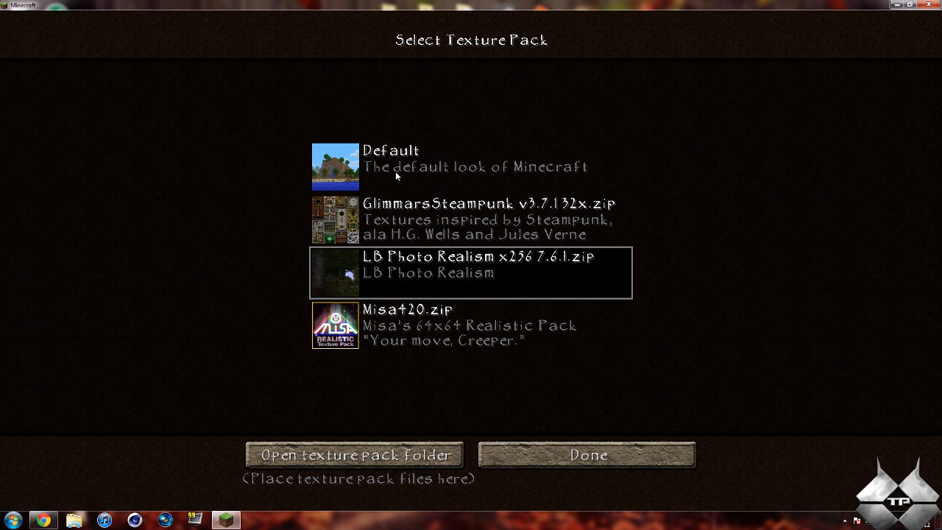
{"action": "mouse_move", "coordinate": [403, 155]}
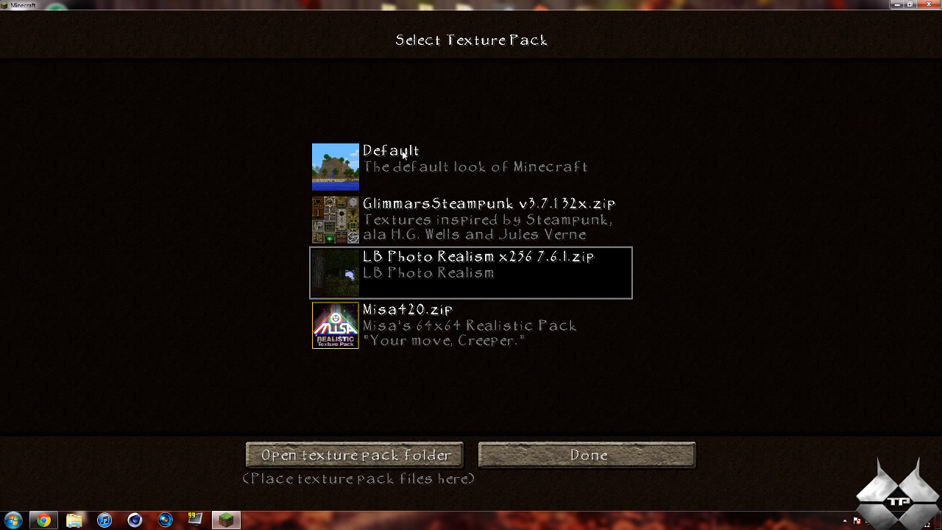
{"action": "left_click", "coordinate": [470, 165]}
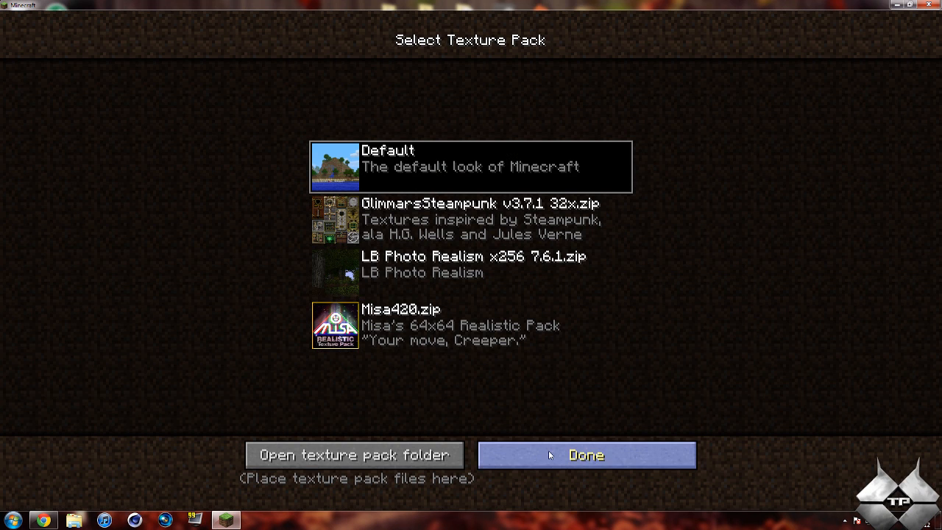
Apply the Misa420.zip texture pack and return to Video Settings.
{"action": "left_click", "coordinate": [586, 454]}
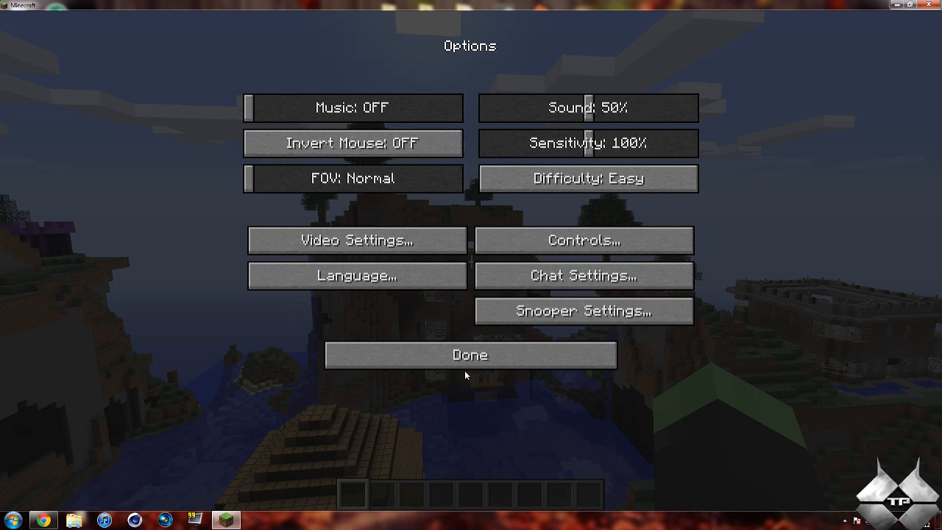
{"action": "mouse_move", "coordinate": [153, 295]}
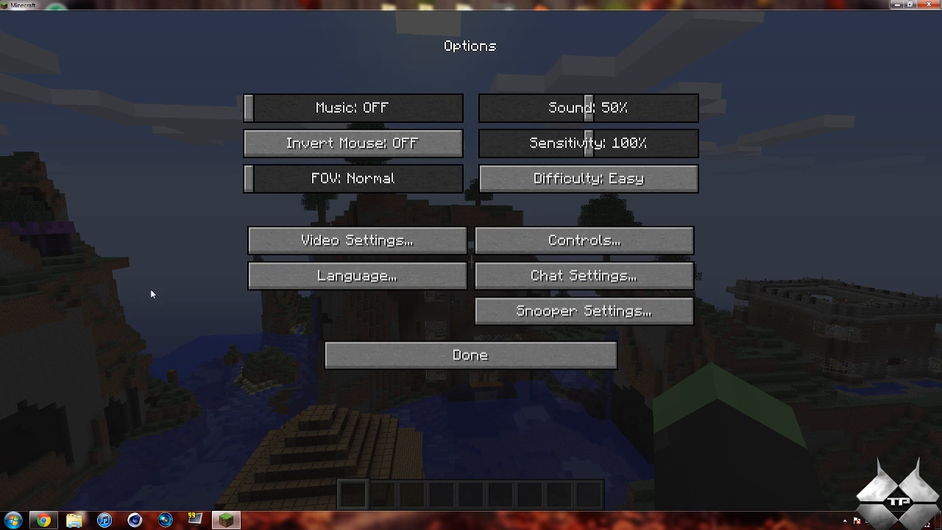
{"action": "left_click", "coordinate": [356, 240]}
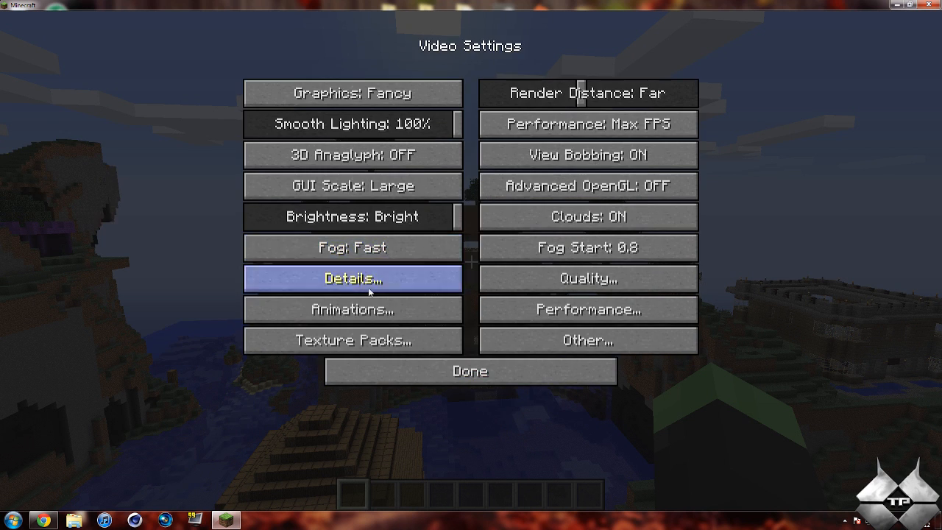
{"action": "left_click", "coordinate": [353, 340]}
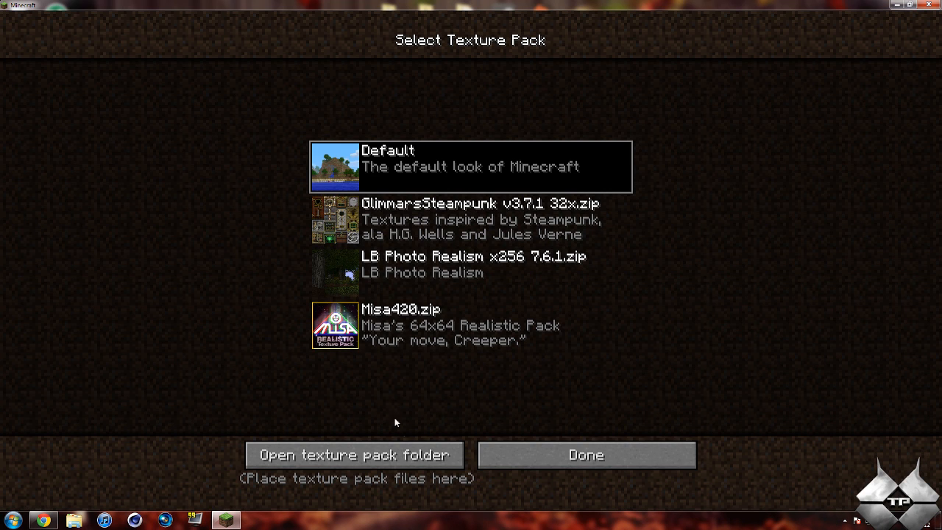
{"action": "mouse_move", "coordinate": [548, 451]}
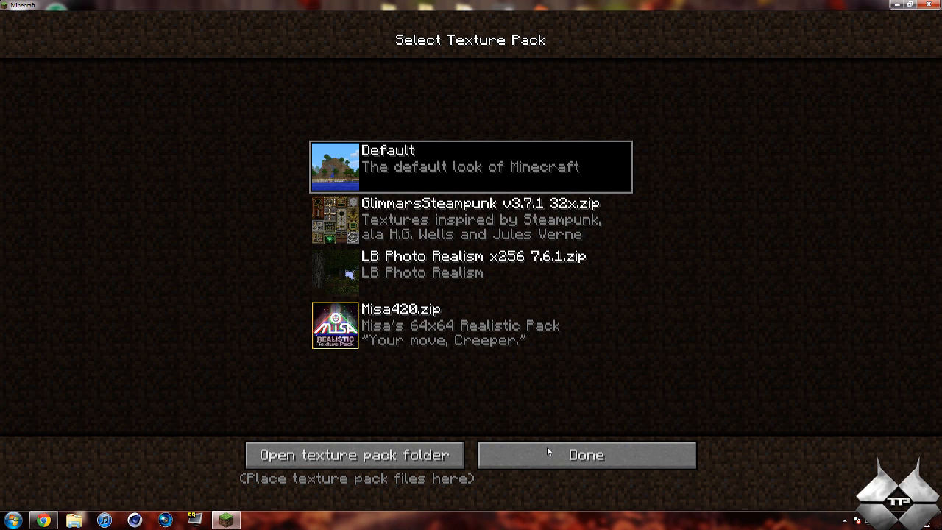
{"action": "left_click", "coordinate": [471, 326]}
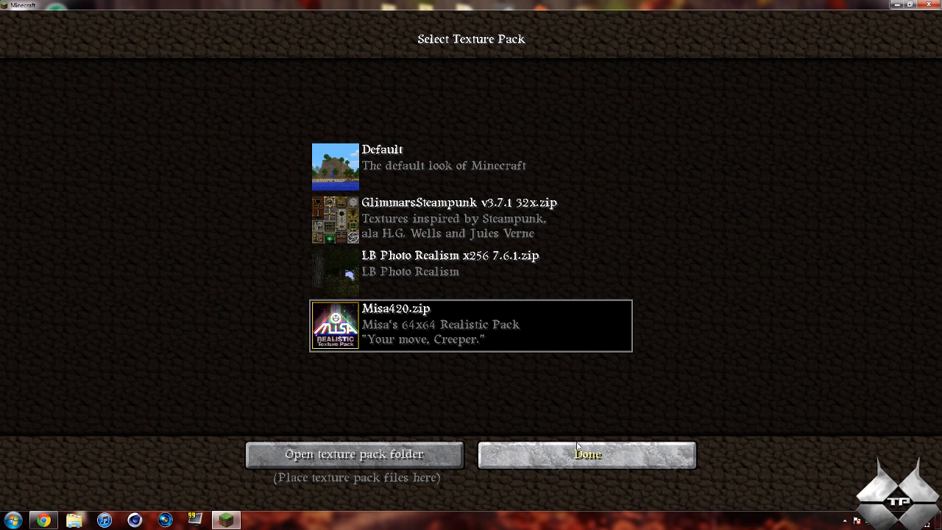
{"action": "mouse_move", "coordinate": [437, 362]}
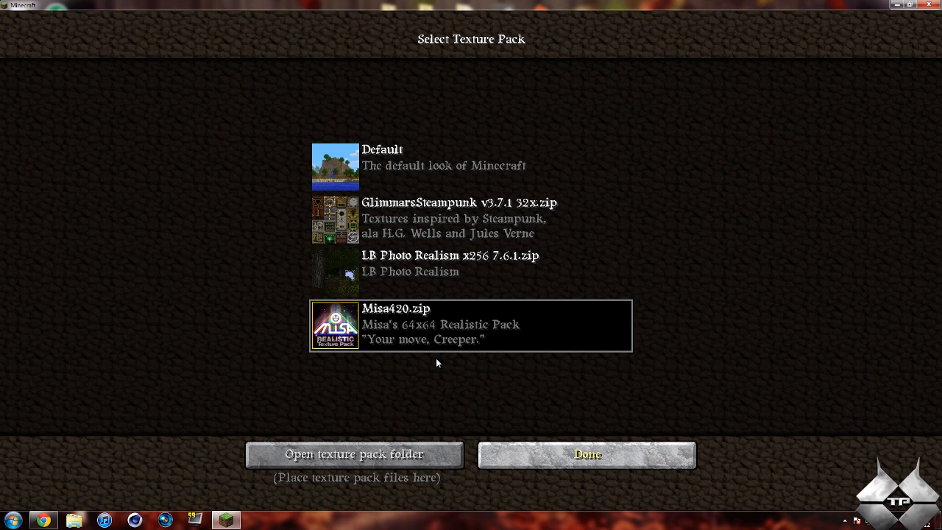
{"action": "left_click", "coordinate": [586, 454]}
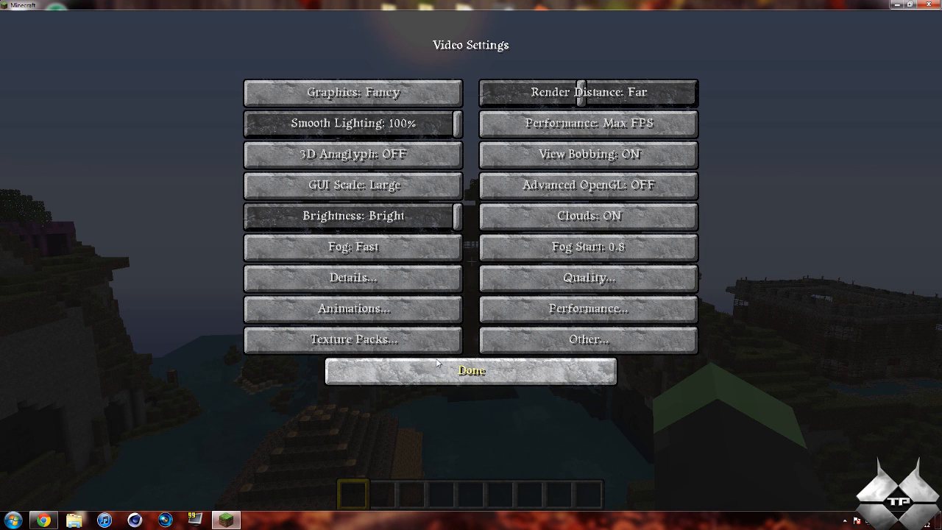
{"action": "mouse_move", "coordinate": [352, 278]}
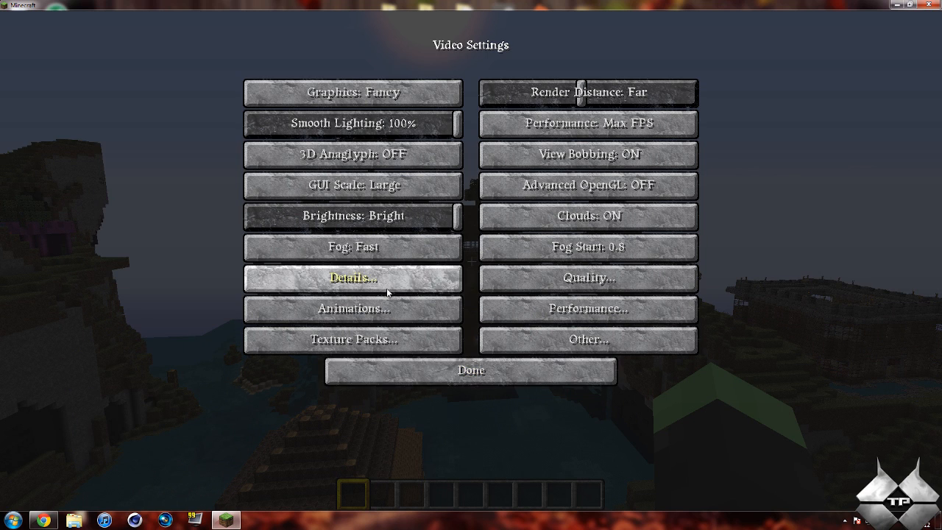
In Detail Settings, cycle the Clouds options and leave them on Fast.
{"action": "left_click", "coordinate": [352, 278]}
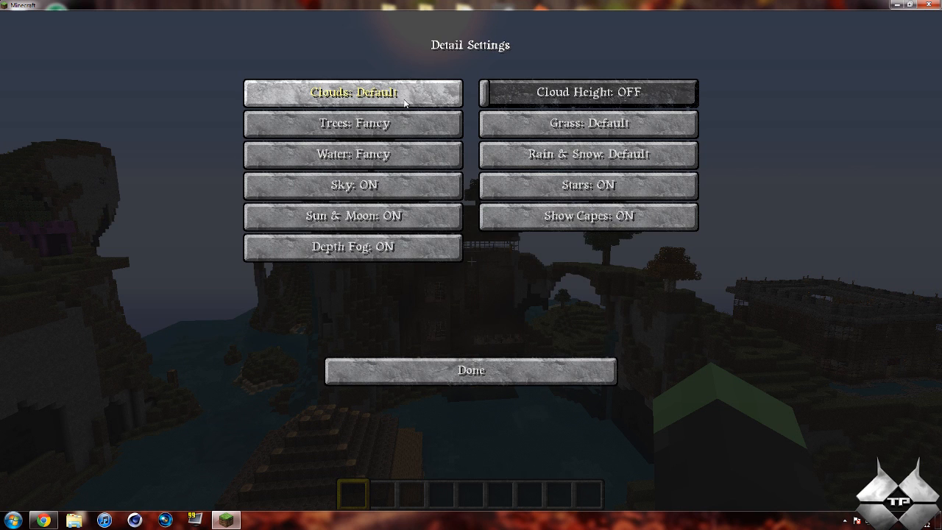
{"action": "left_click", "coordinate": [353, 92]}
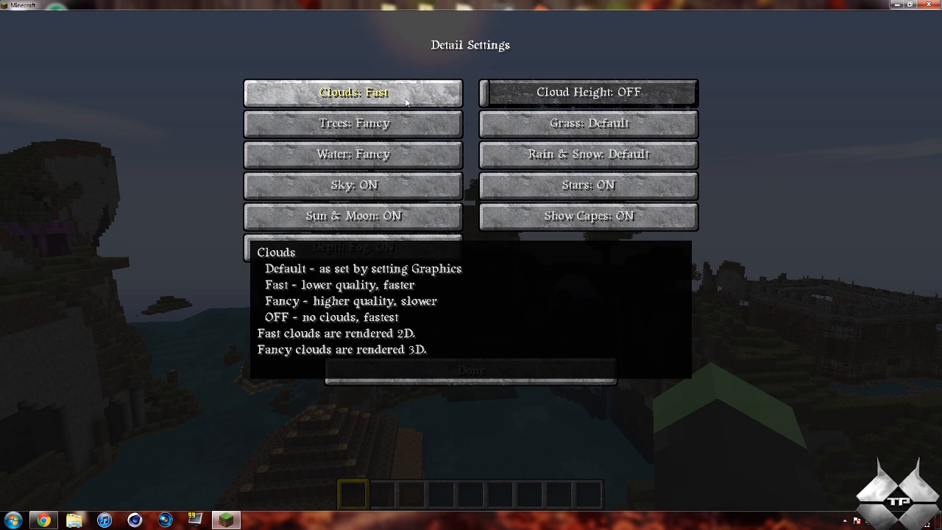
{"action": "left_click", "coordinate": [353, 92]}
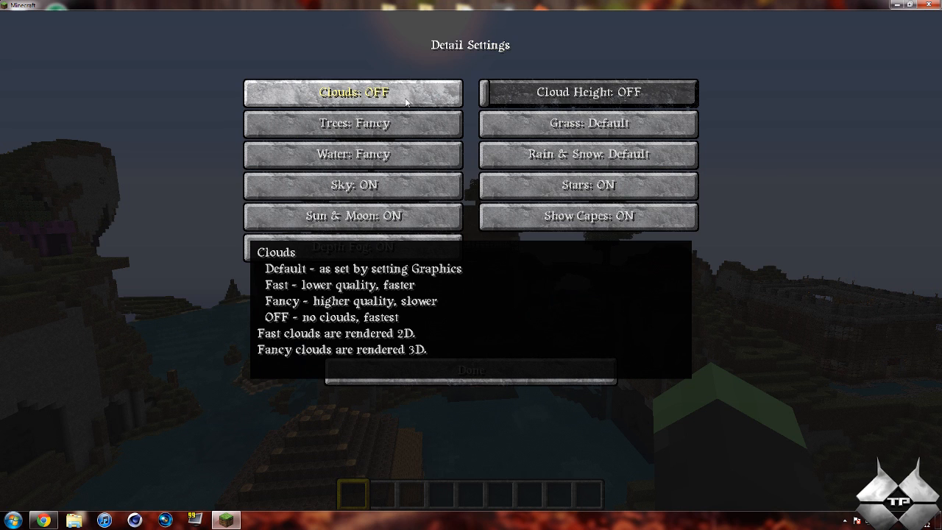
{"action": "left_click", "coordinate": [353, 92]}
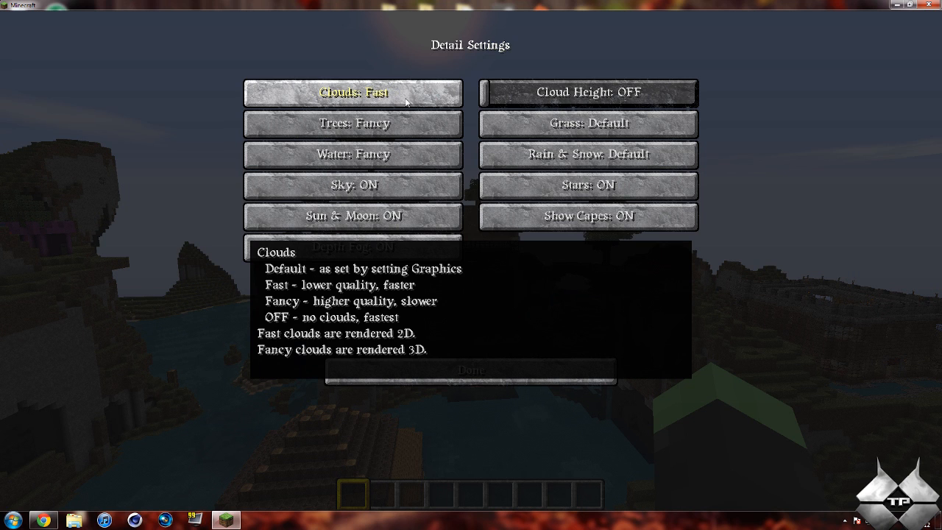
{"action": "left_click", "coordinate": [353, 93]}
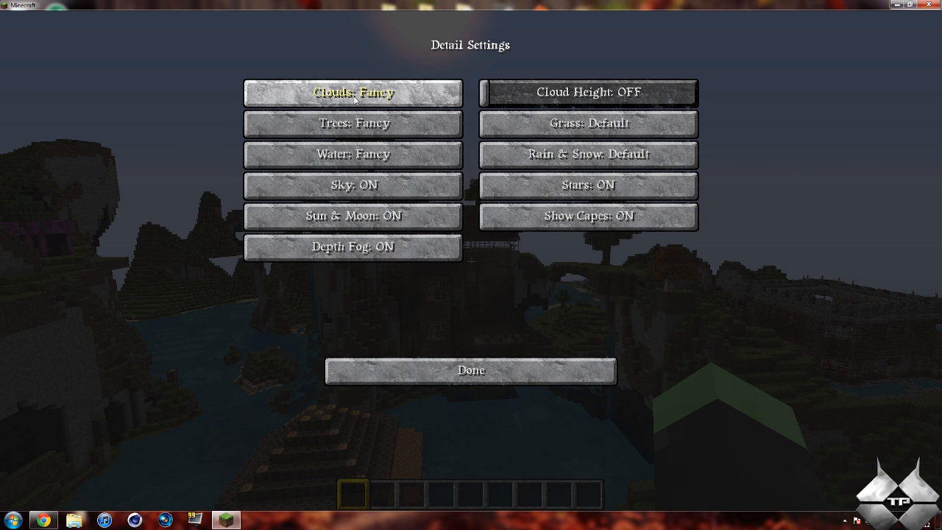
{"action": "left_click", "coordinate": [353, 93]}
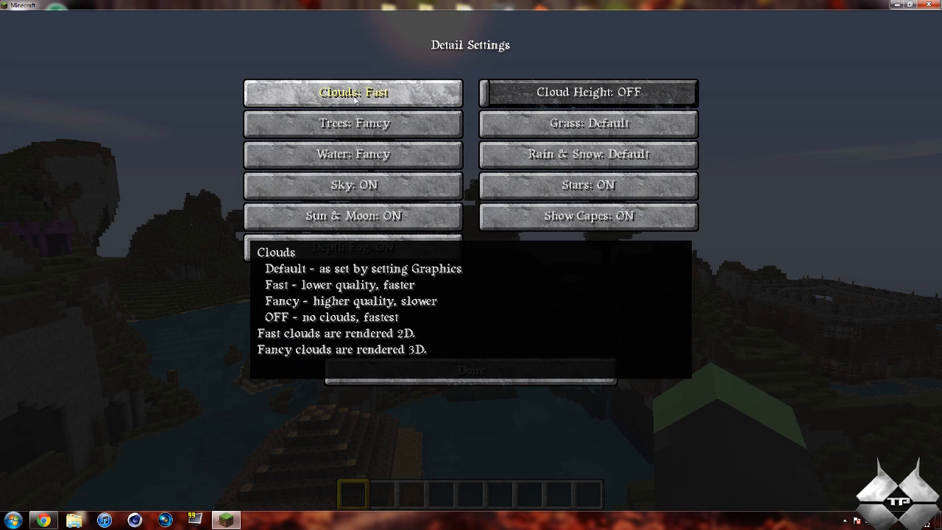
{"action": "mouse_move", "coordinate": [117, 120]}
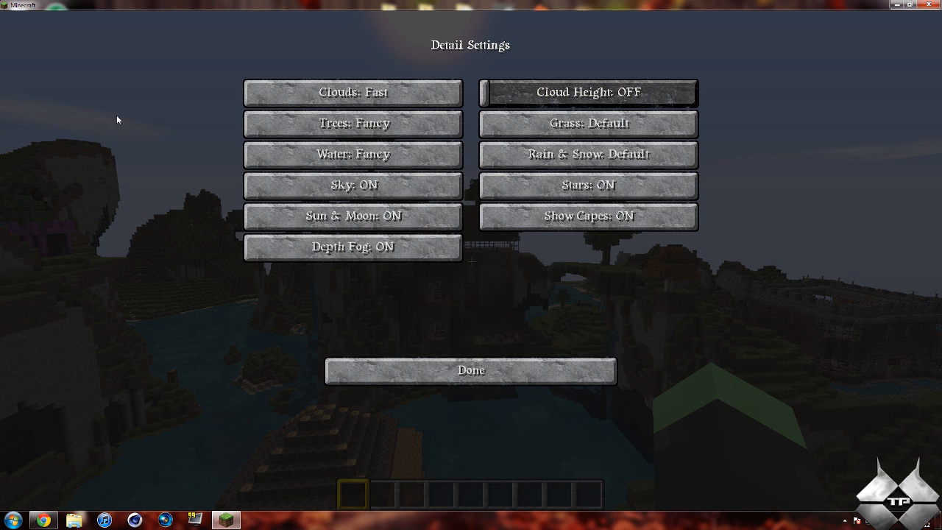
{"action": "mouse_move", "coordinate": [587, 92]}
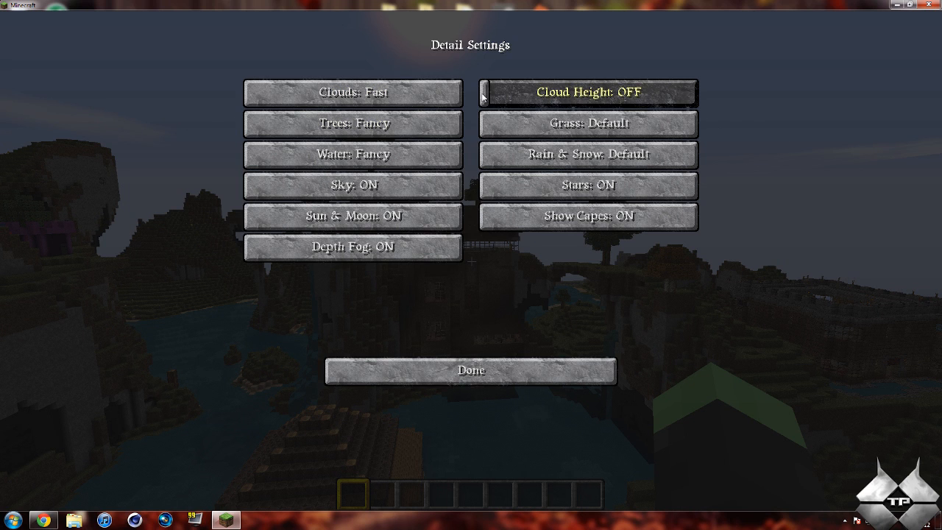
Adjust cloud height, set Water back to Fancy, and change Grass rendering.
{"action": "left_click_drag", "start_coordinate": [485, 92], "coordinate": [534, 93]}
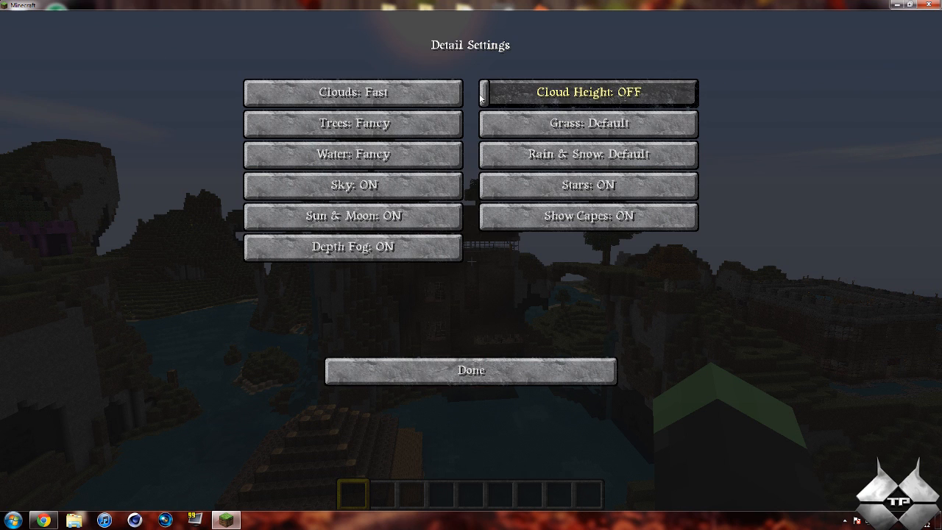
{"action": "left_click", "coordinate": [352, 155]}
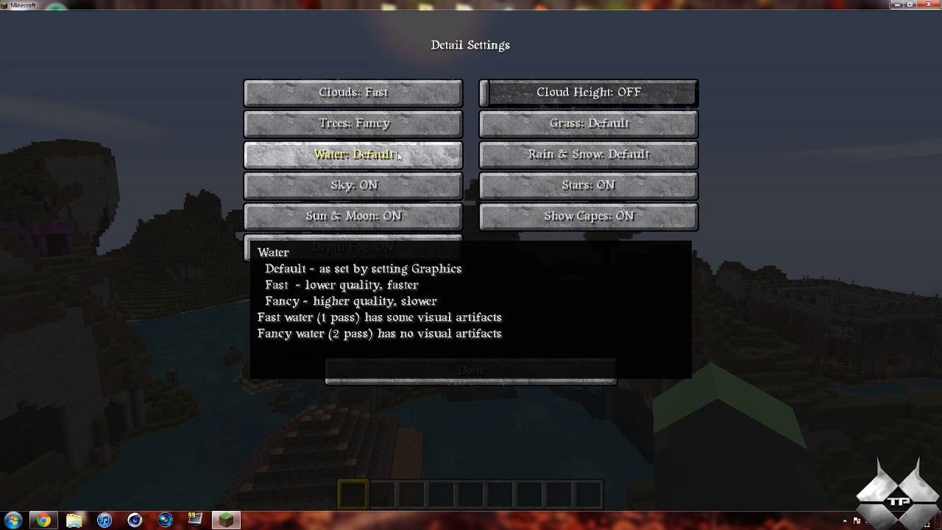
{"action": "left_click", "coordinate": [353, 155]}
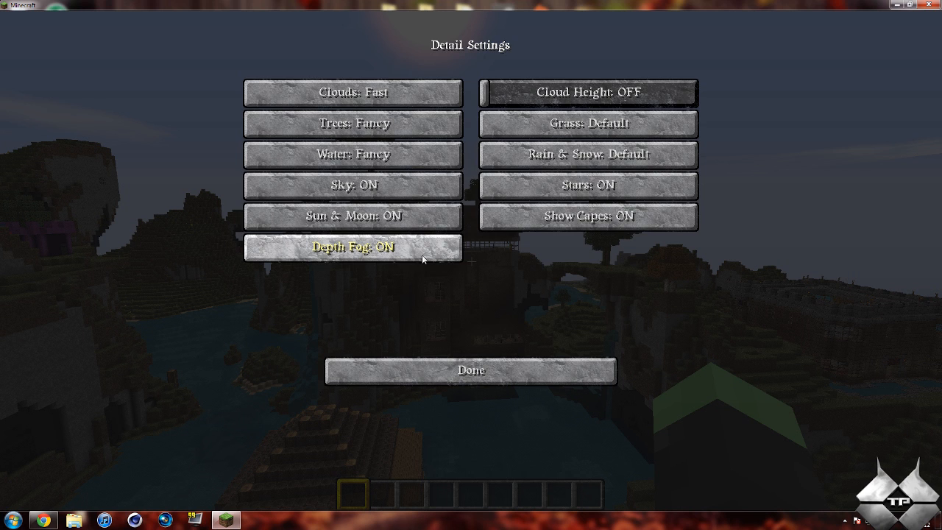
{"action": "mouse_move", "coordinate": [587, 124]}
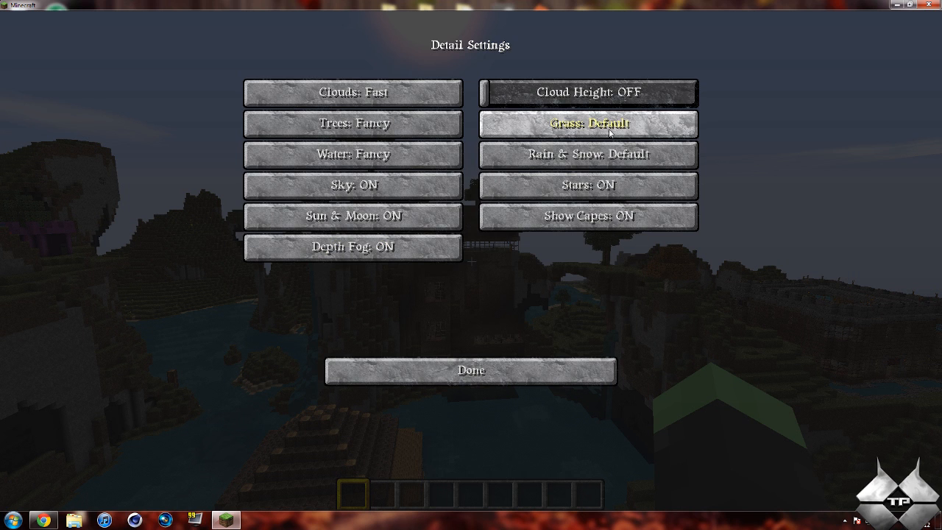
{"action": "left_click", "coordinate": [587, 123]}
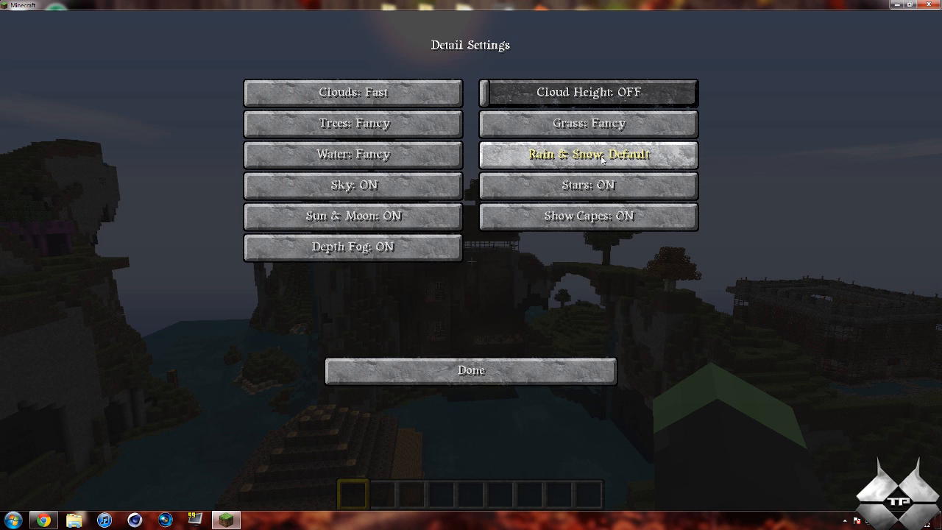
{"action": "mouse_move", "coordinate": [589, 186]}
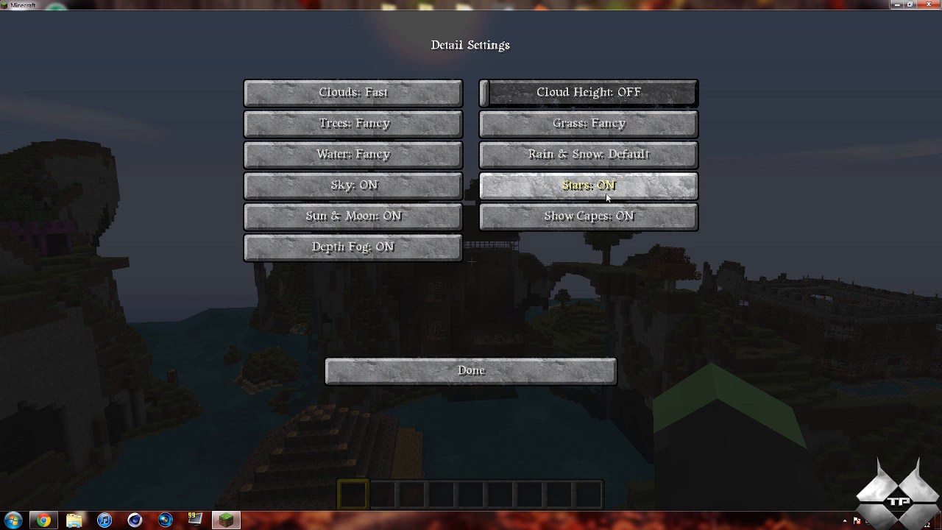
{"action": "mouse_move", "coordinate": [588, 216]}
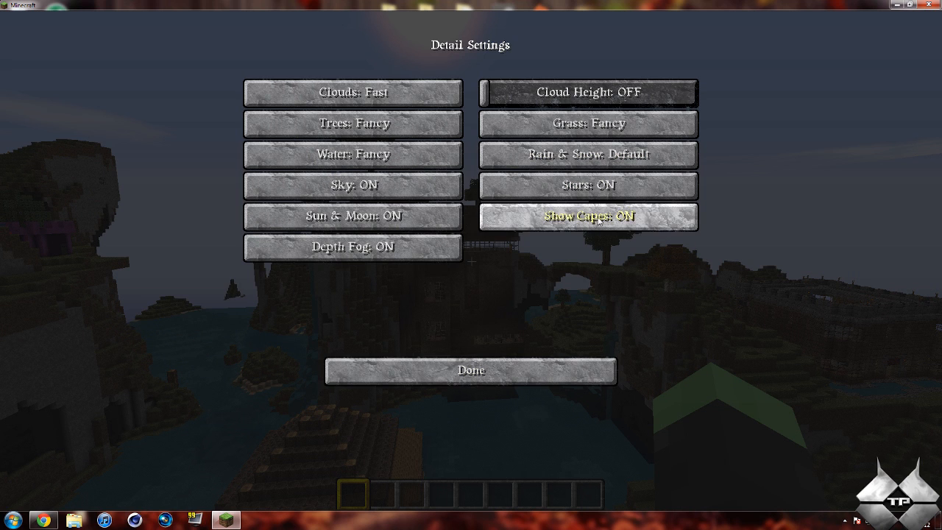
Return to Video Settings and go to Performance Settings.
{"action": "left_click", "coordinate": [471, 370]}
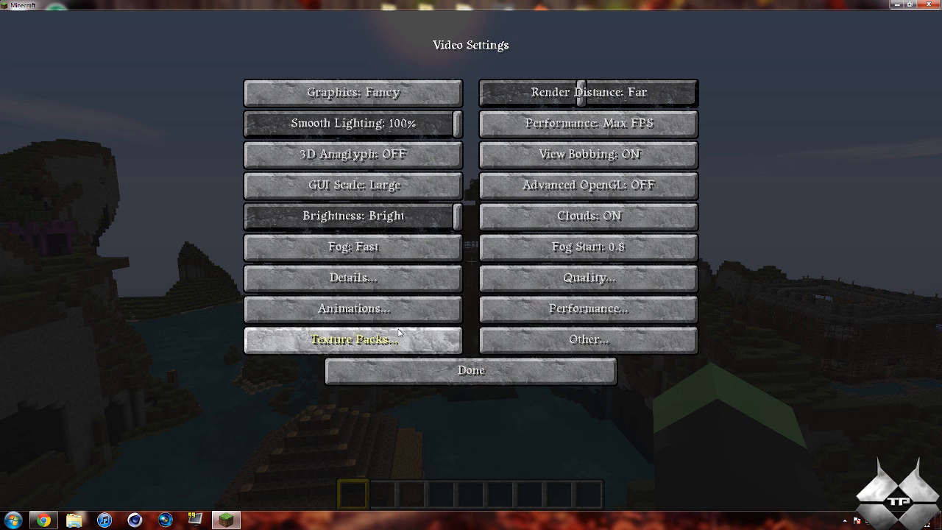
{"action": "left_click", "coordinate": [588, 308]}
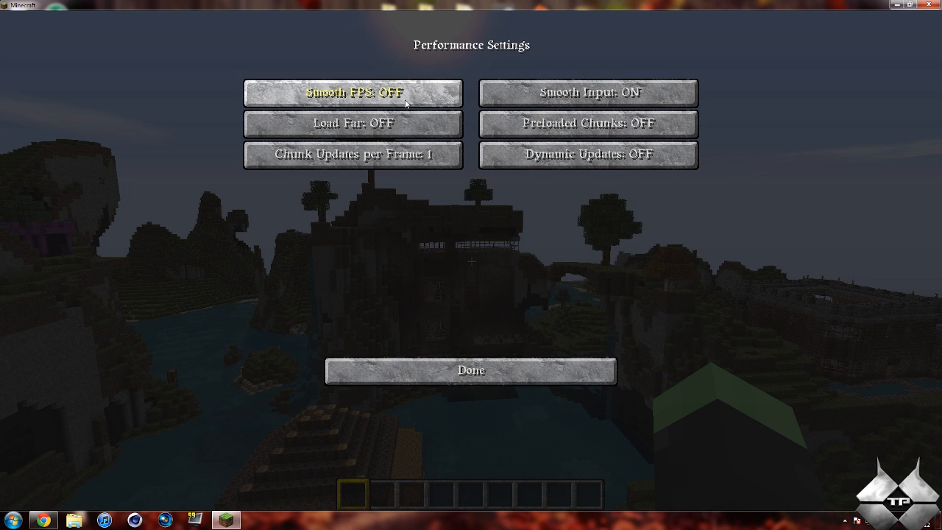
{"action": "mouse_move", "coordinate": [398, 101]}
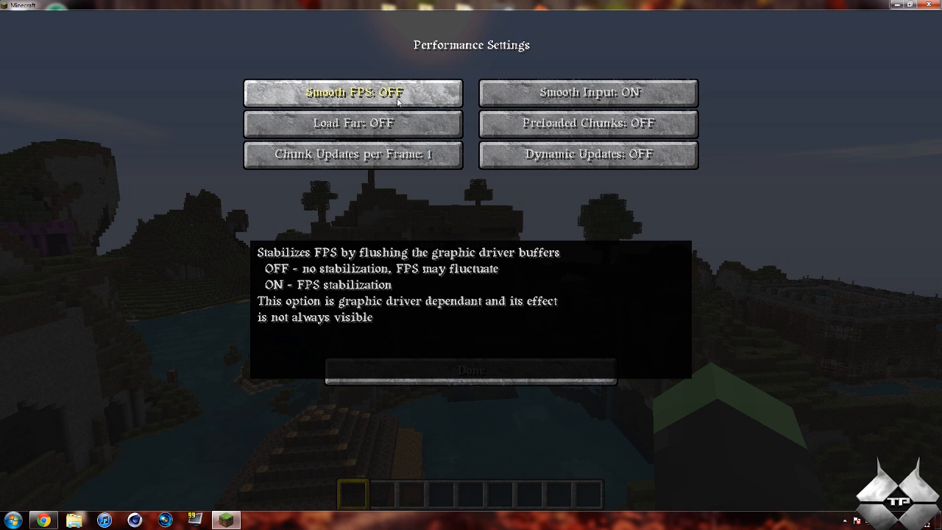
{"action": "mouse_move", "coordinate": [472, 306]}
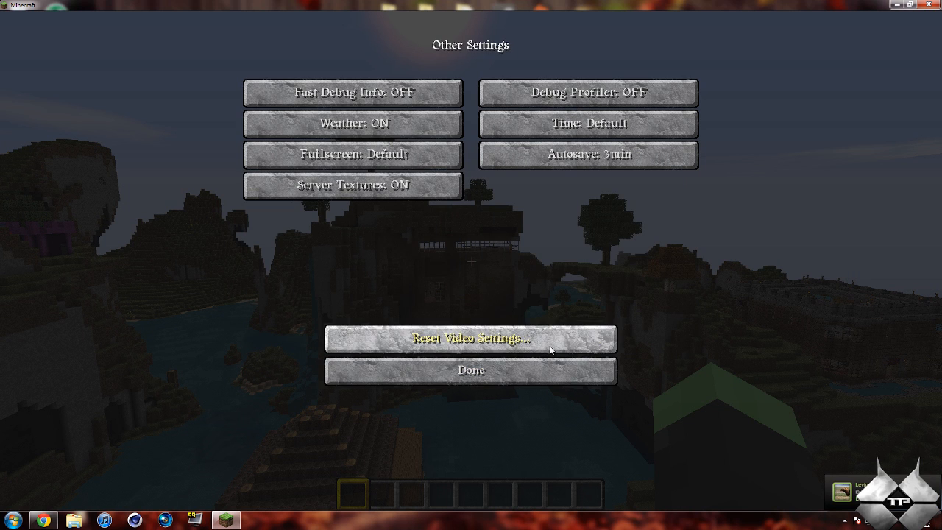
{"action": "mouse_move", "coordinate": [352, 123]}
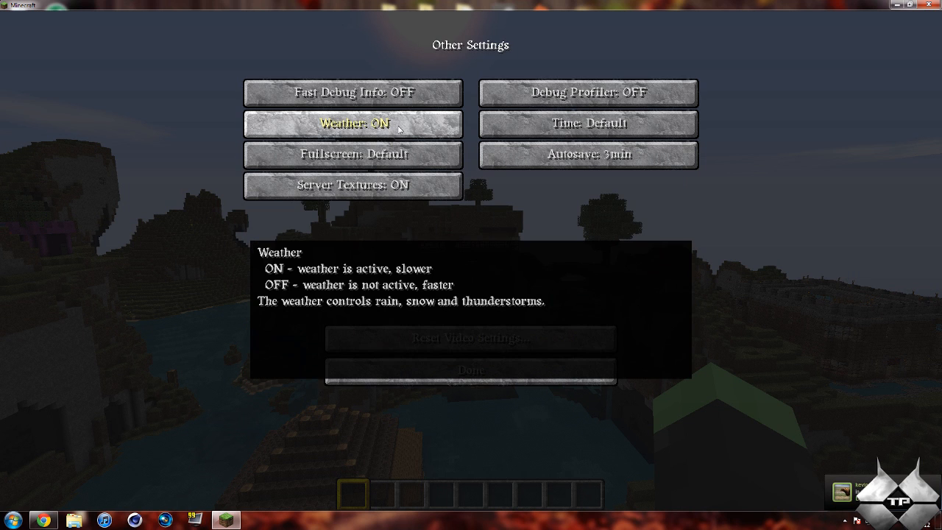
{"action": "mouse_move", "coordinate": [352, 154]}
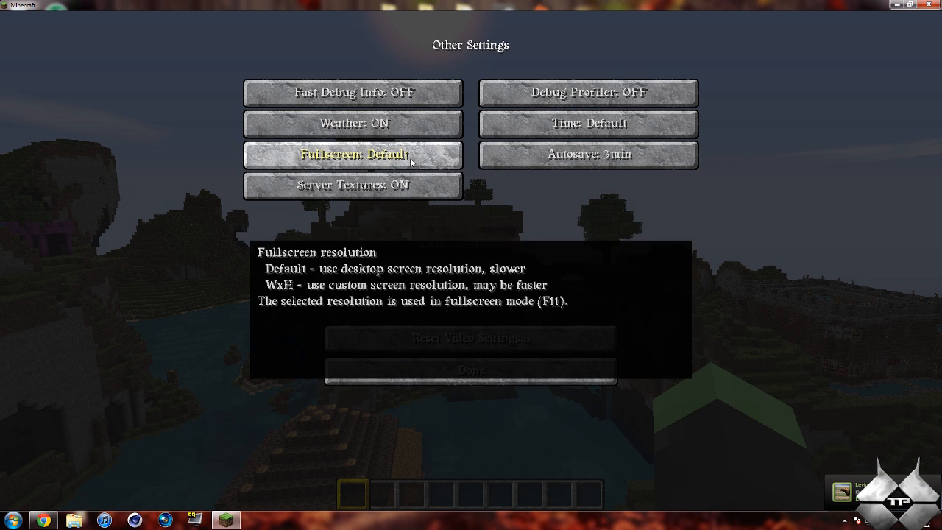
{"action": "mouse_move", "coordinate": [423, 124]}
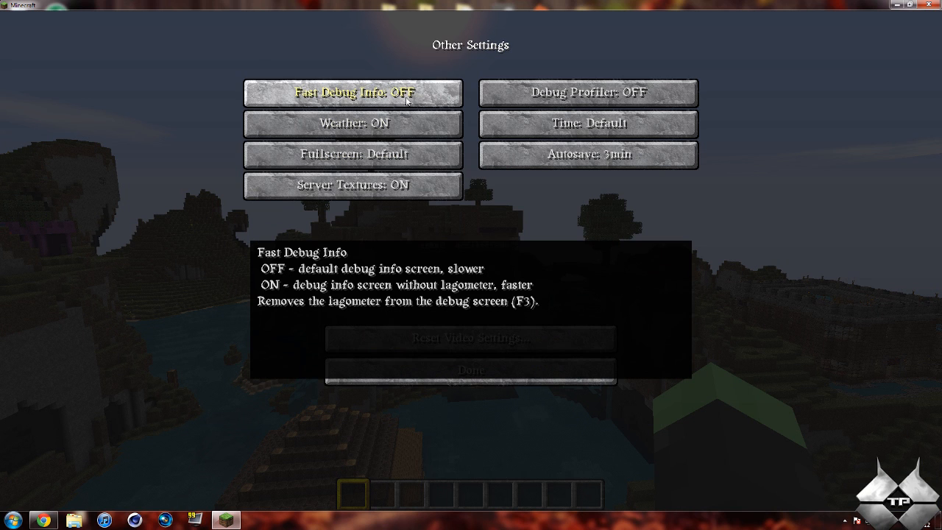
{"action": "mouse_move", "coordinate": [462, 110]}
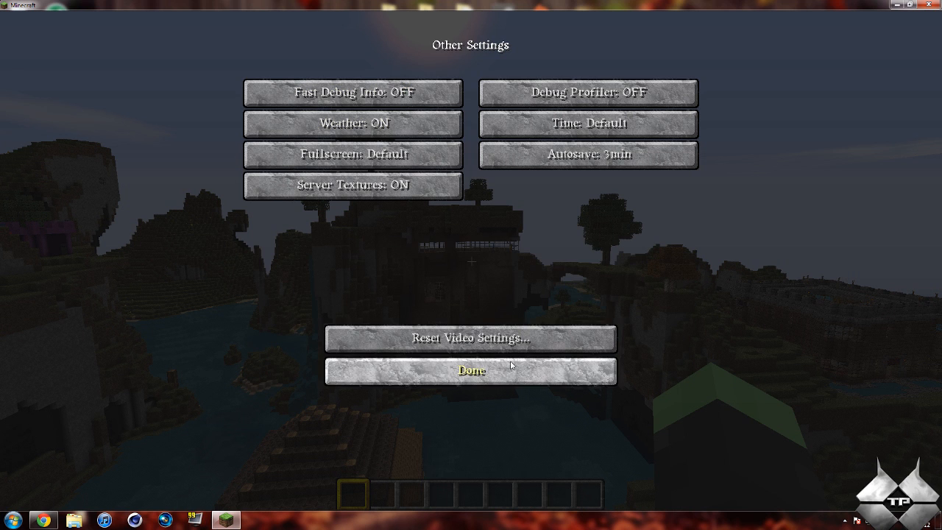
Close Other Settings without changes, back to Video Settings.
{"action": "left_click", "coordinate": [471, 370]}
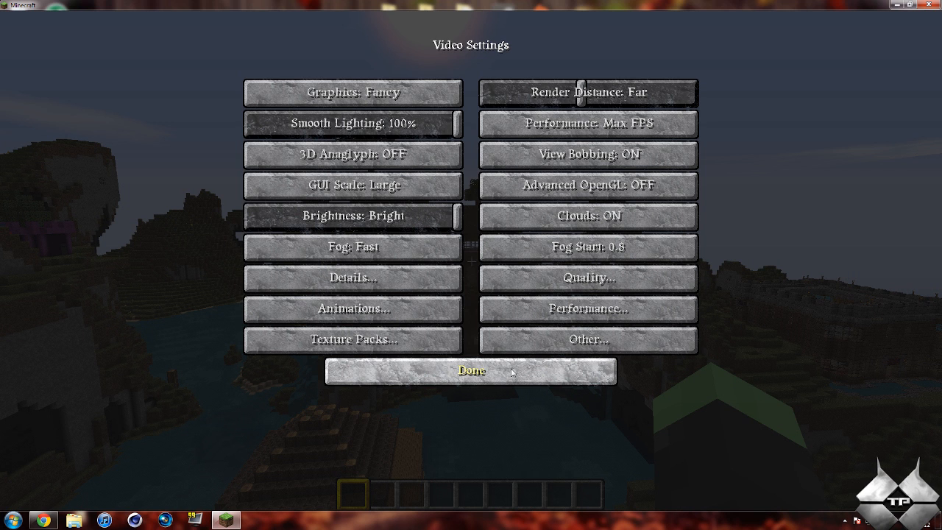
Exit Video Settings and resume playing with the realistic textures.
{"action": "left_click", "coordinate": [471, 372]}
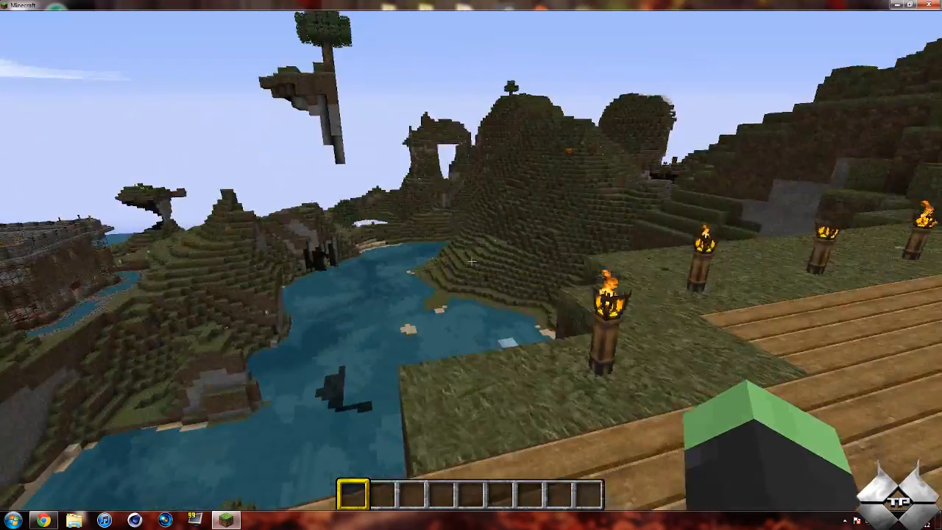
{"action": "mouse_move", "coordinate": [471, 265]}
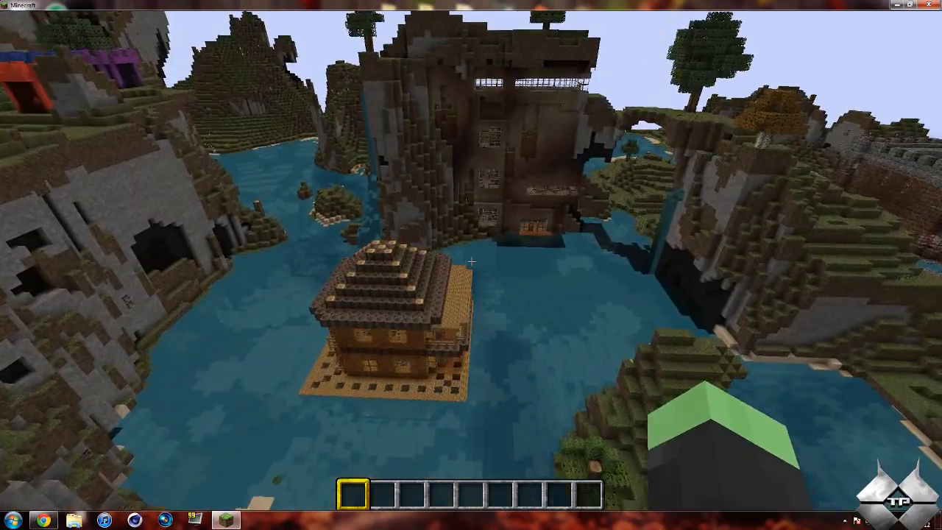
{"action": "mouse_move", "coordinate": [471, 265]}
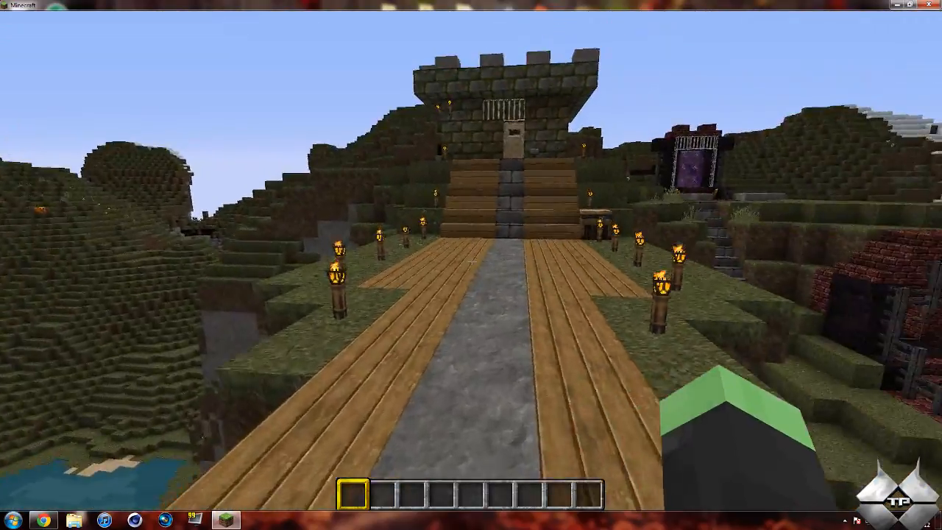
{"action": "mouse_move", "coordinate": [471, 265]}
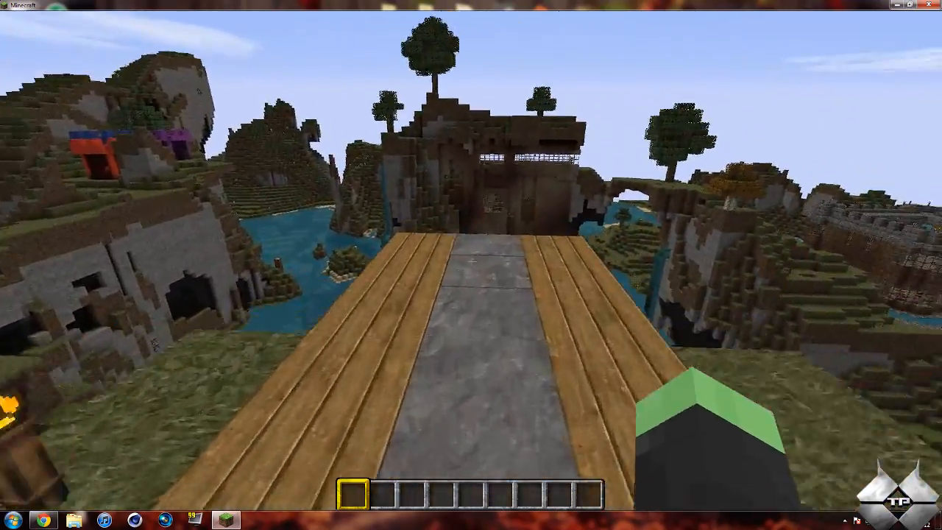
{"action": "mouse_move", "coordinate": [471, 265]}
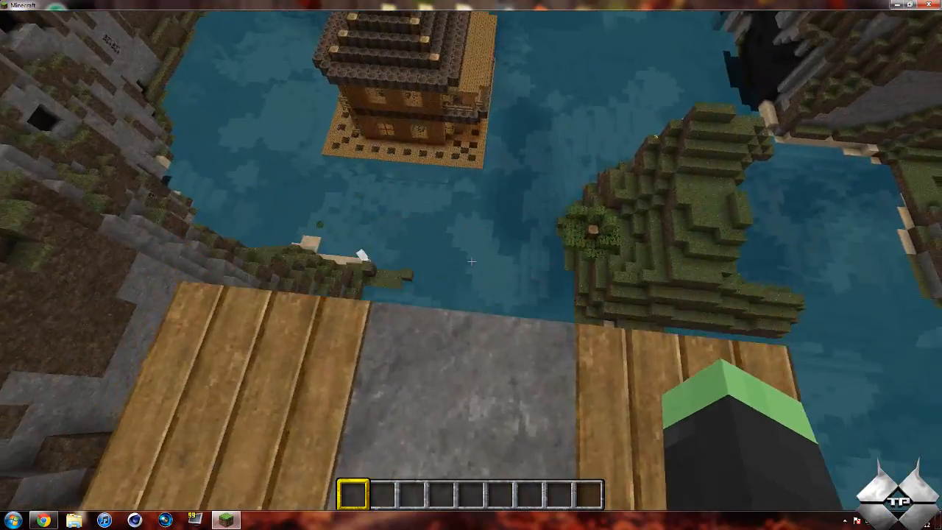
{"action": "mouse_move", "coordinate": [471, 265]}
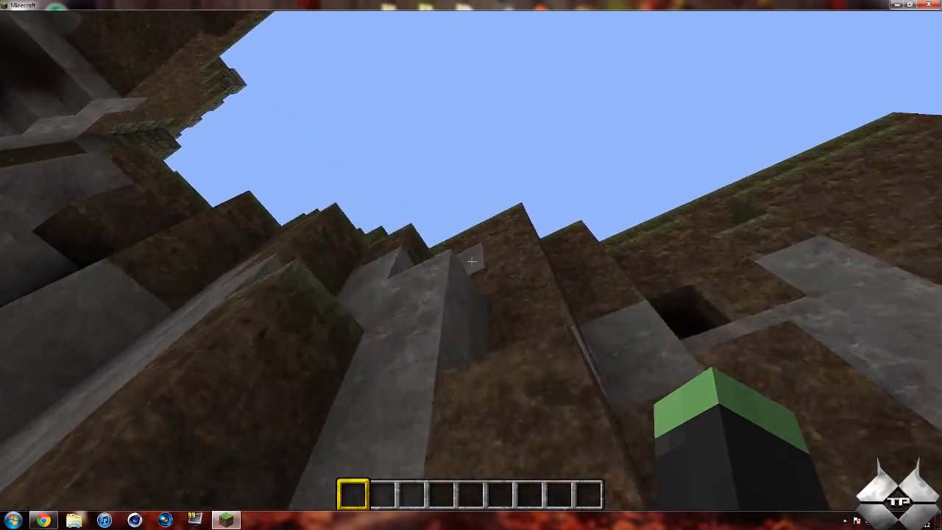
{"action": "mouse_move", "coordinate": [472, 265]}
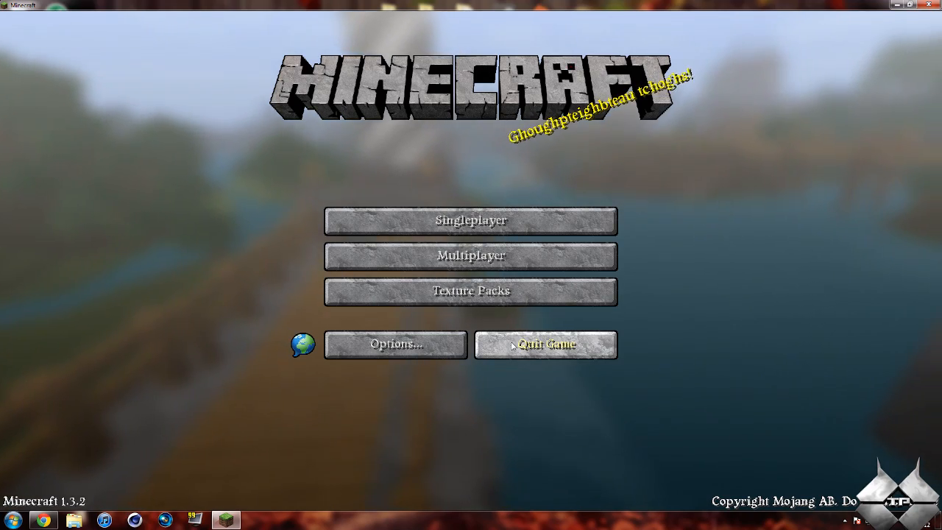
Quit Minecraft to the Windows desktop.
{"action": "left_click", "coordinate": [546, 344]}
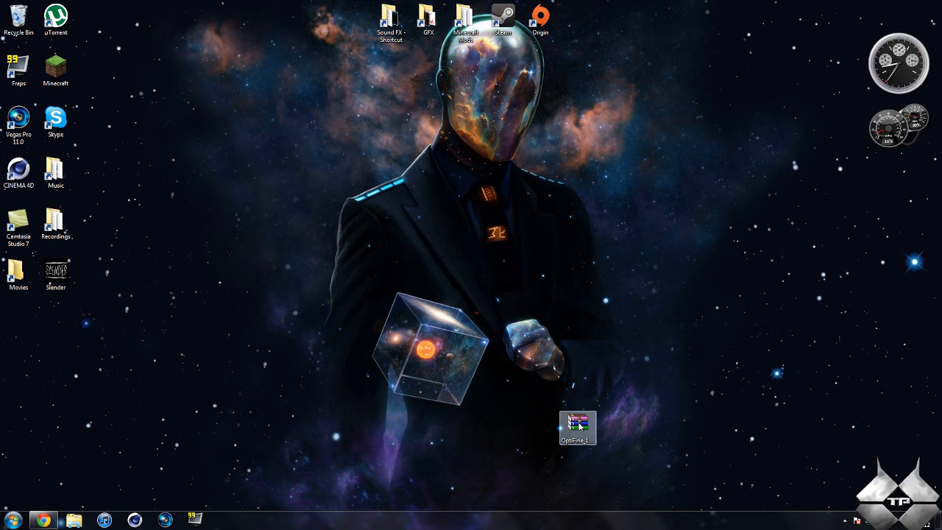
{"action": "mouse_move", "coordinate": [567, 418]}
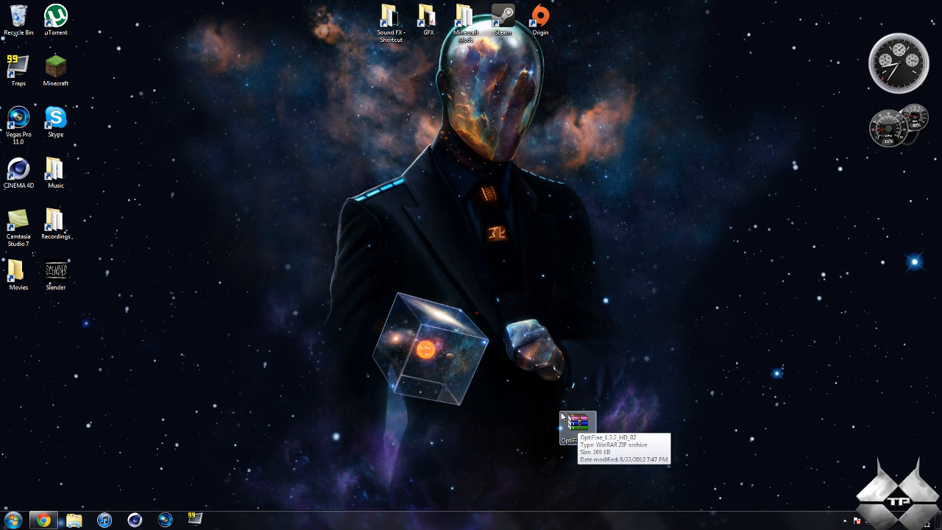
{"action": "mouse_move", "coordinate": [359, 410]}
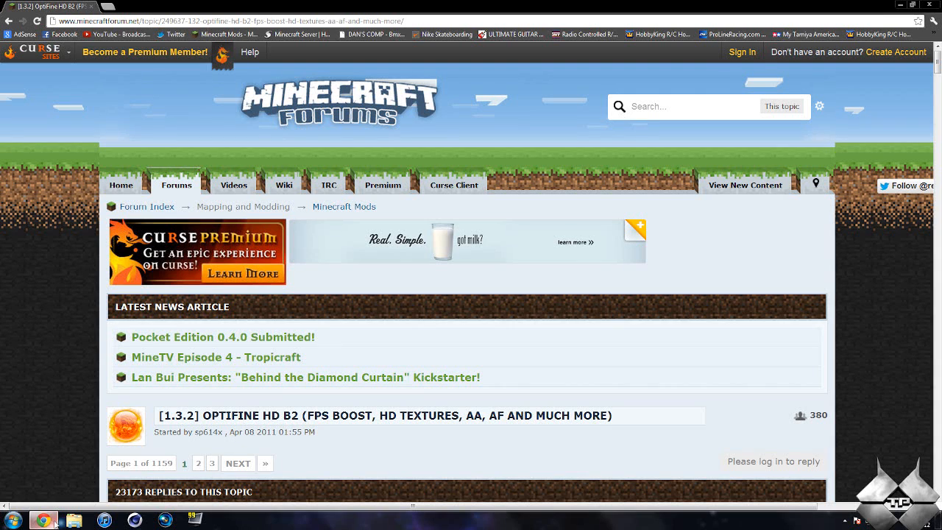
Scroll the forum topic down to the OptiFine HD B2 Standard download section.
{"action": "scroll", "scroll_direction": "down", "scroll_amount": 3}
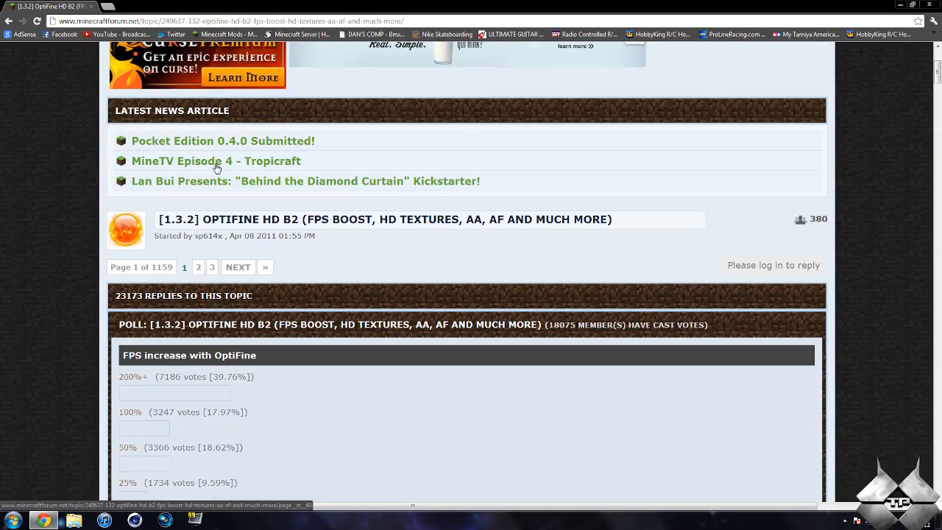
{"action": "scroll", "scroll_direction": "down", "scroll_amount": 3}
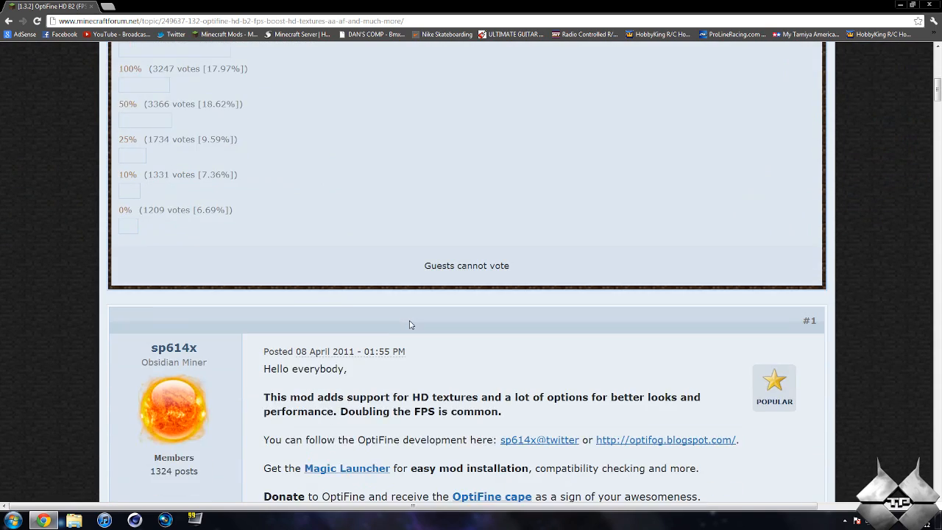
{"action": "scroll", "scroll_direction": "down", "scroll_amount": 3}
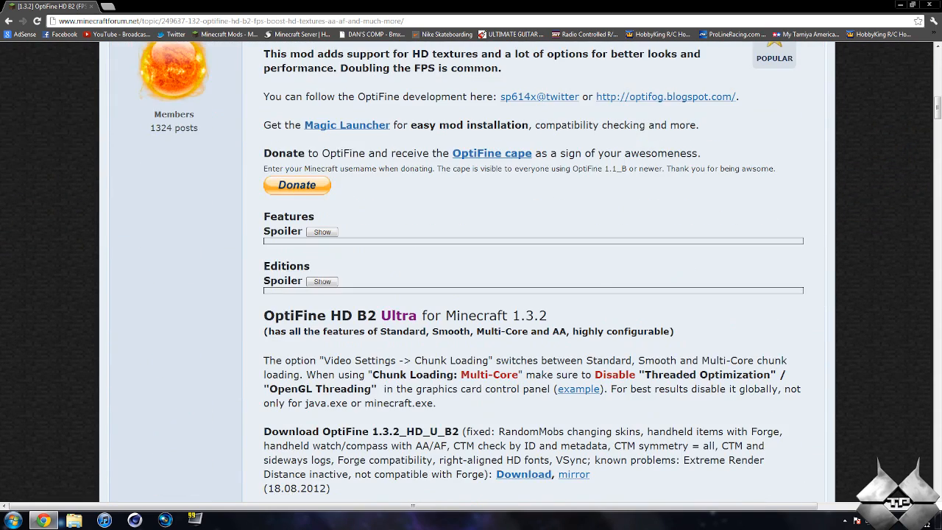
{"action": "scroll", "scroll_direction": "down", "scroll_amount": 3}
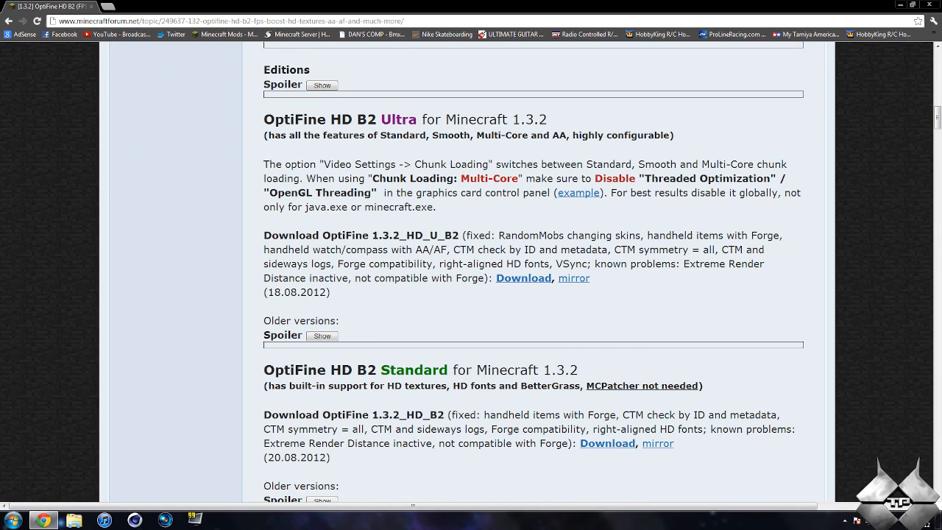
{"action": "scroll", "scroll_direction": "down", "scroll_amount": 3}
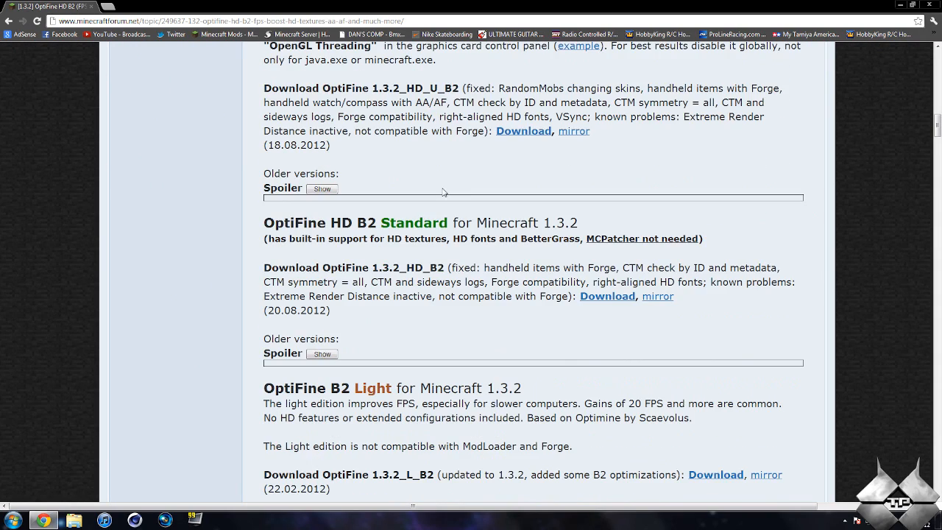
{"action": "scroll", "scroll_direction": "down", "scroll_amount": 3}
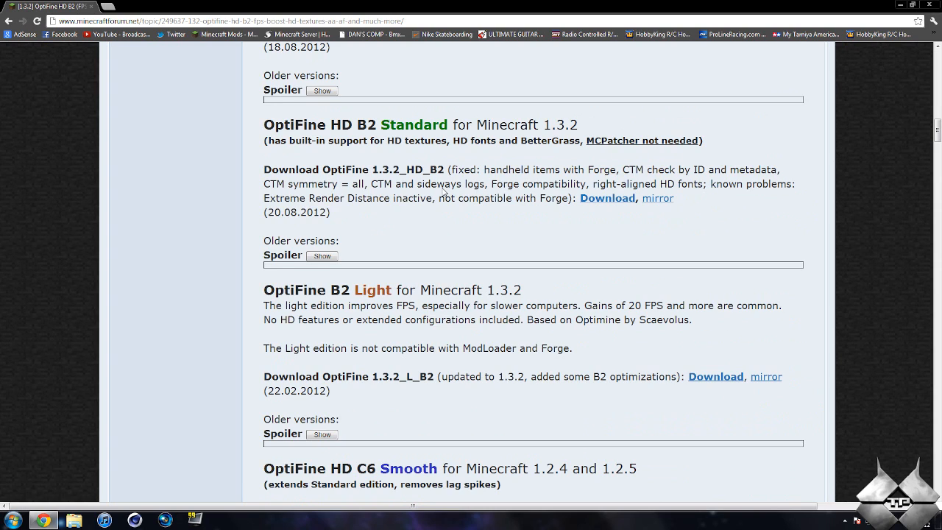
{"action": "scroll", "scroll_direction": "up", "scroll_amount": 3}
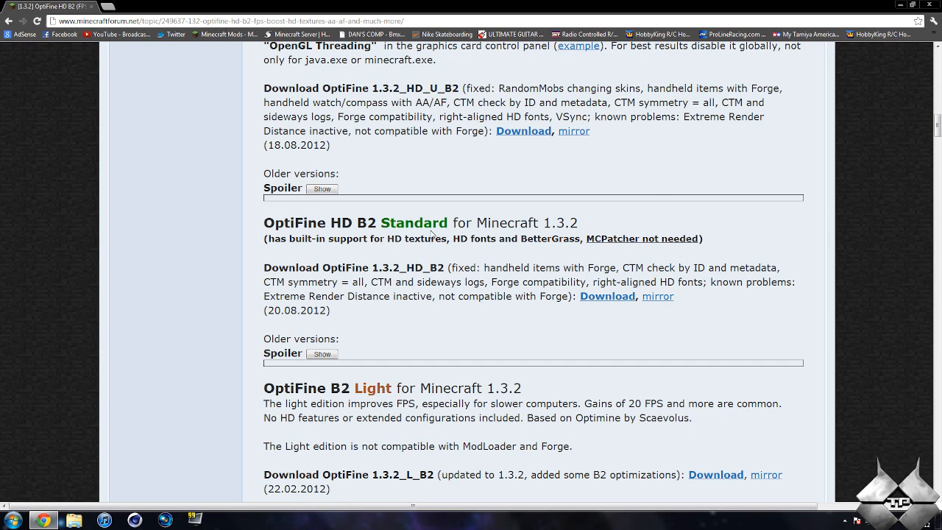
{"action": "mouse_move", "coordinate": [622, 310]}
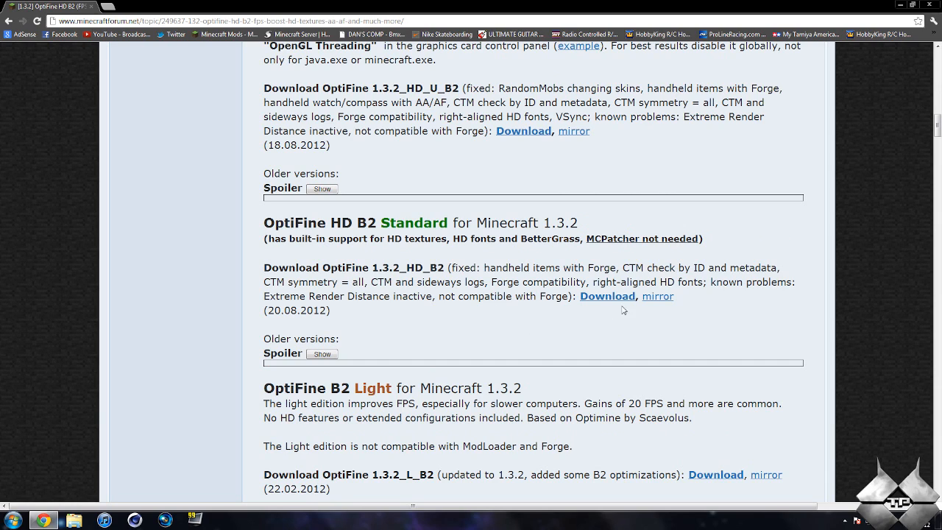
Download OptiFine_1.3.2_HD_B2.zip, skipping past the adf.ly ad page.
{"action": "left_click", "coordinate": [607, 296]}
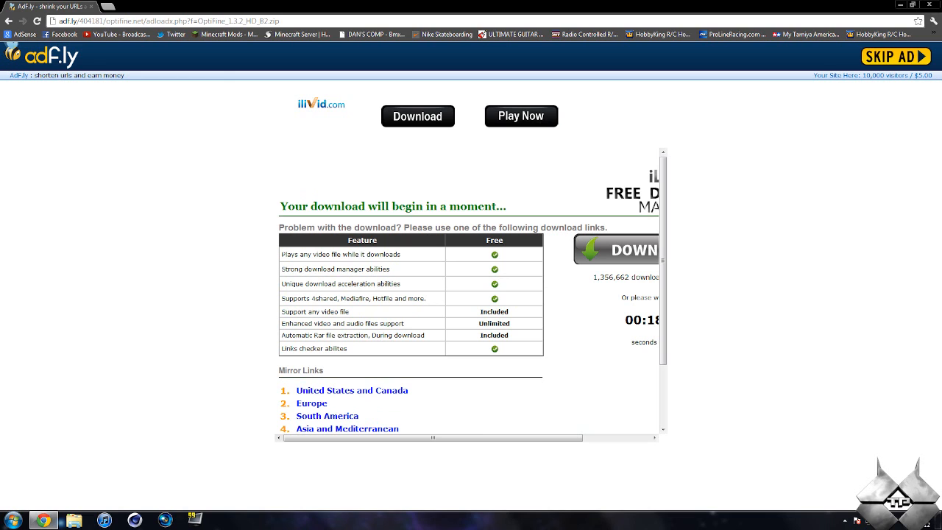
{"action": "left_click", "coordinate": [893, 56]}
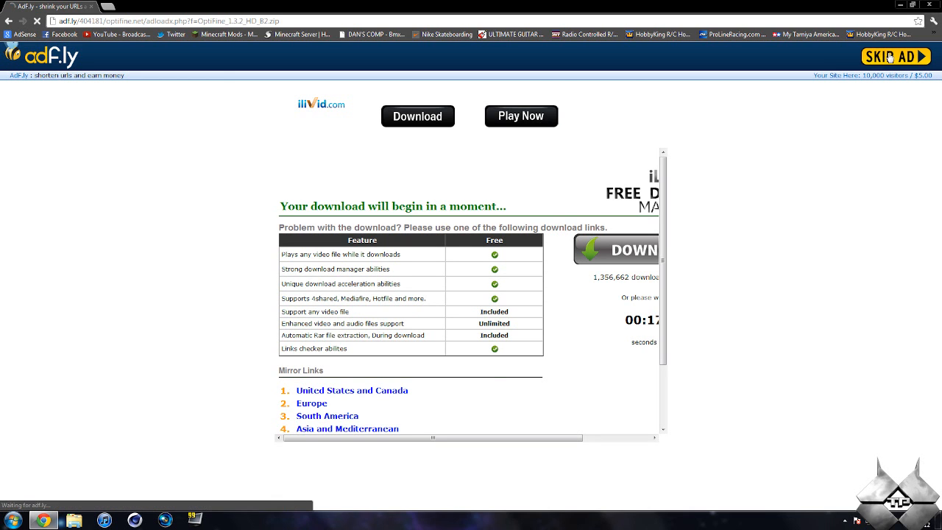
{"action": "left_click", "coordinate": [891, 57]}
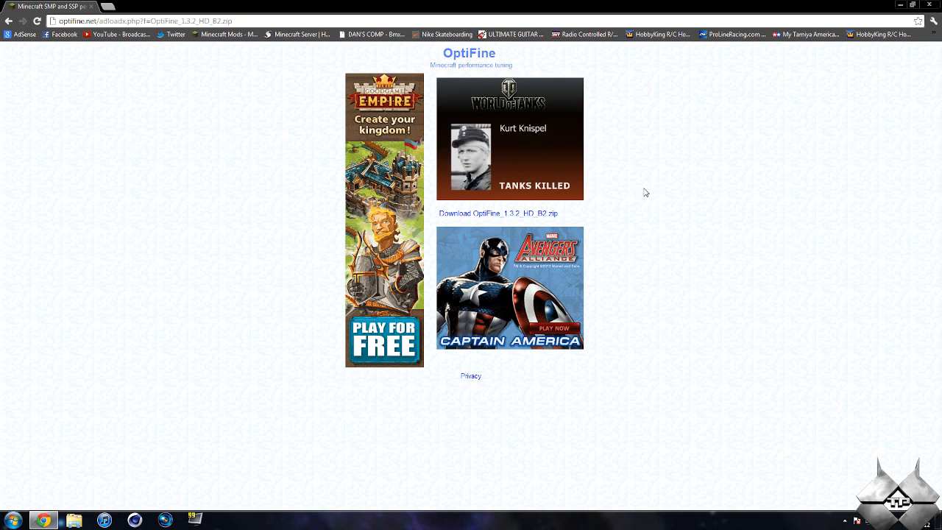
{"action": "mouse_move", "coordinate": [498, 218]}
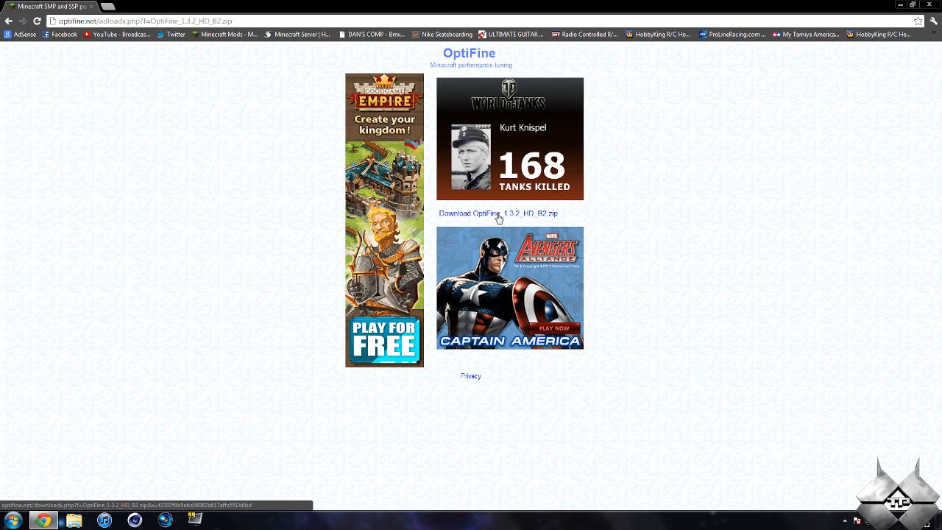
{"action": "left_click", "coordinate": [499, 214]}
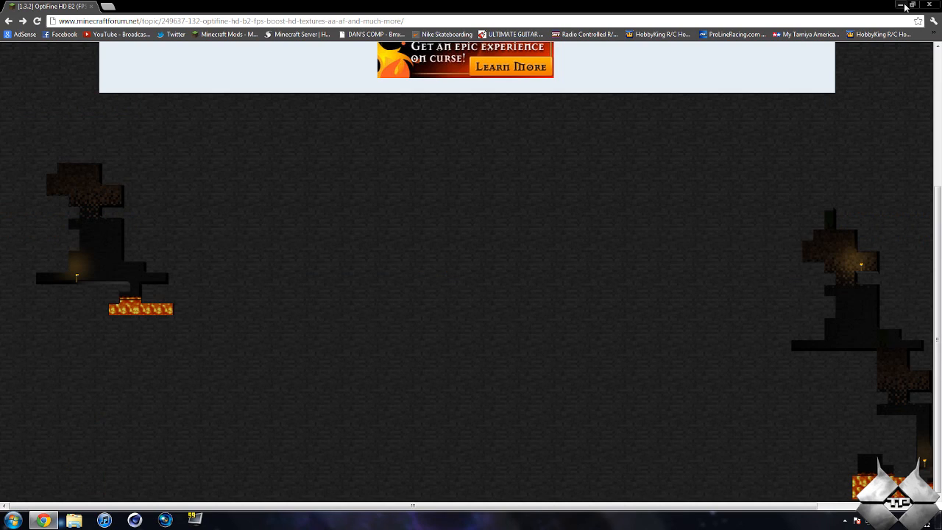
Open minecraft.jar from the .minecraft bin folder with WinRAR archiver.
{"action": "left_click", "coordinate": [900, 6]}
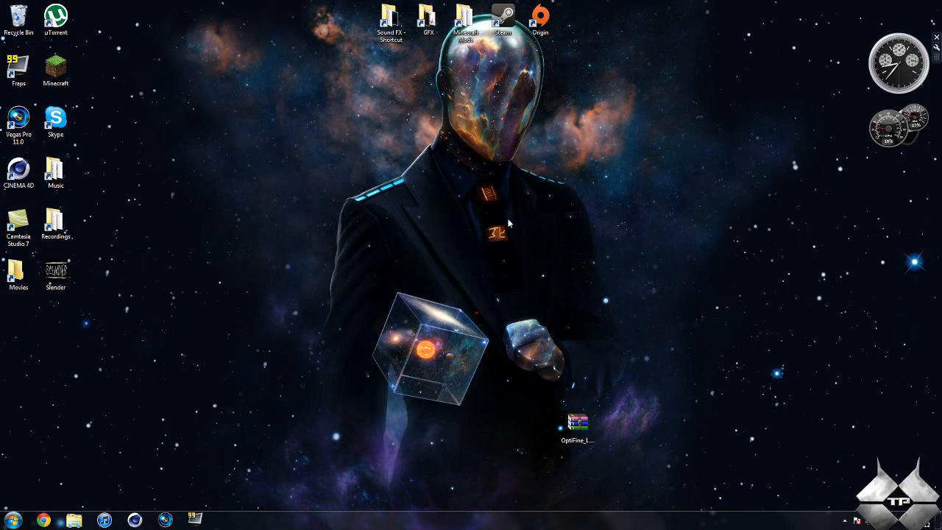
{"action": "left_click", "coordinate": [9, 520]}
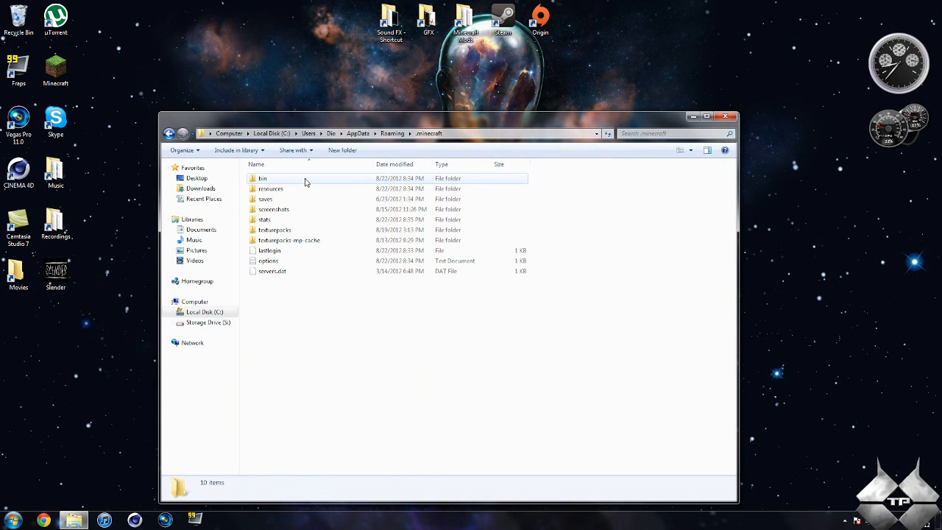
{"action": "double_click", "coordinate": [263, 178]}
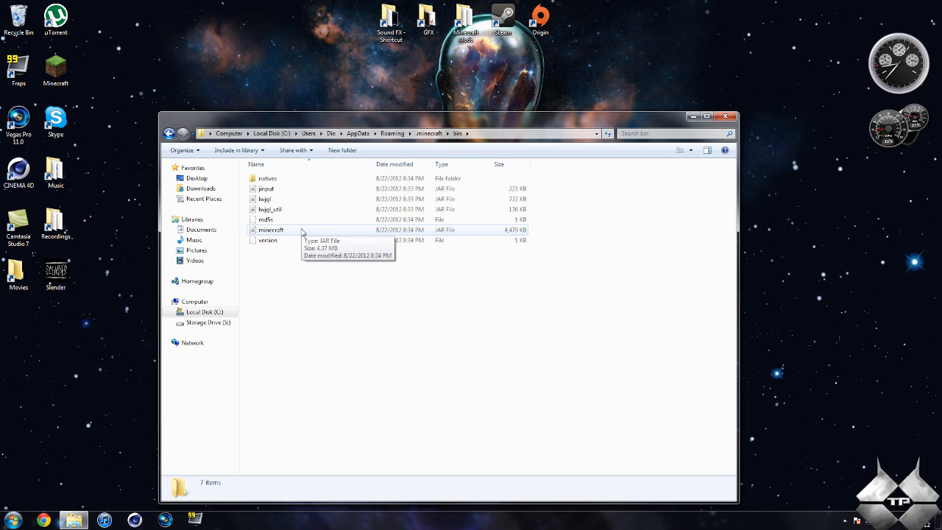
{"action": "right_click", "coordinate": [271, 229]}
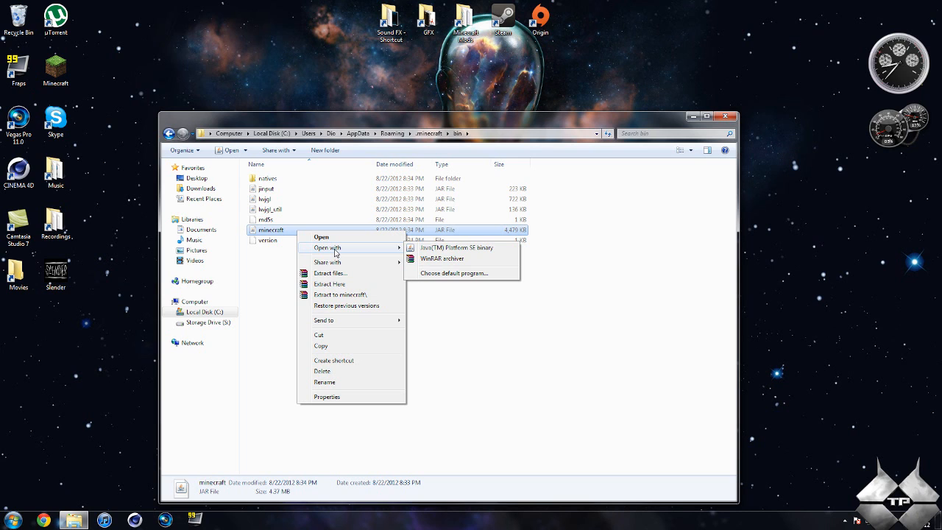
{"action": "mouse_move", "coordinate": [382, 254]}
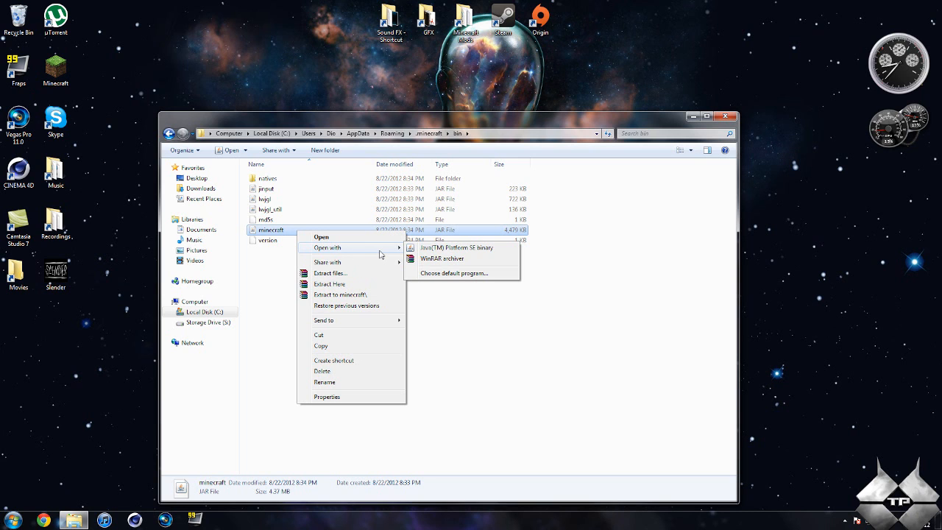
{"action": "left_click", "coordinate": [442, 258]}
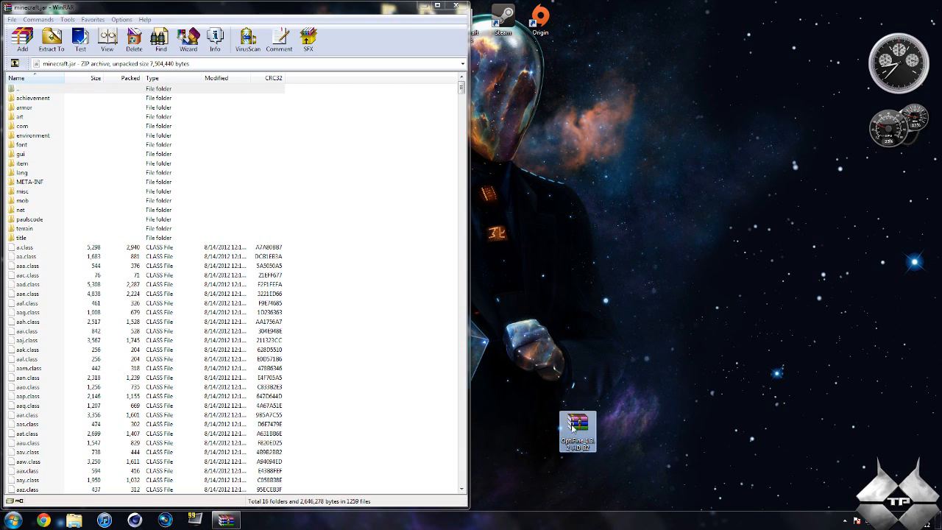
Copy all OptiFine zip files into minecraft.jar, then close the OptiFine archive.
{"action": "double_click", "coordinate": [576, 429]}
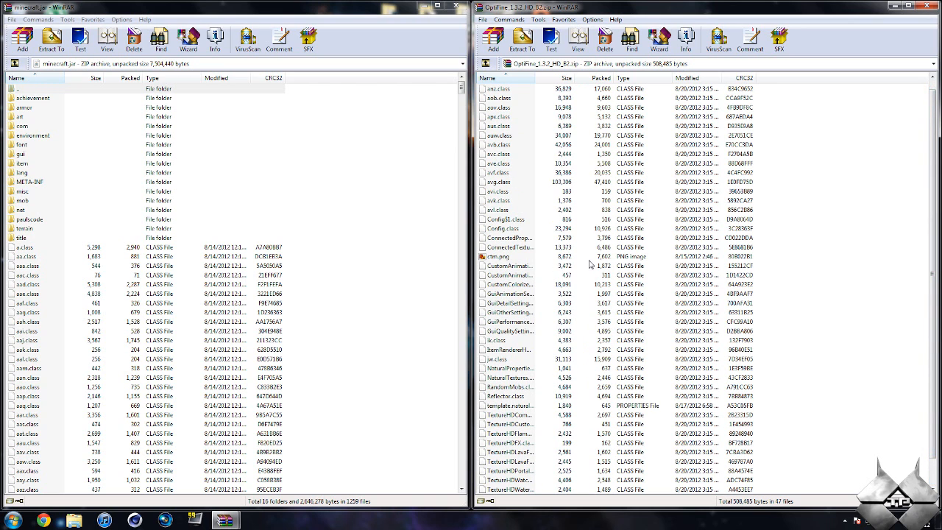
{"action": "key", "text": "ctrl+a"}
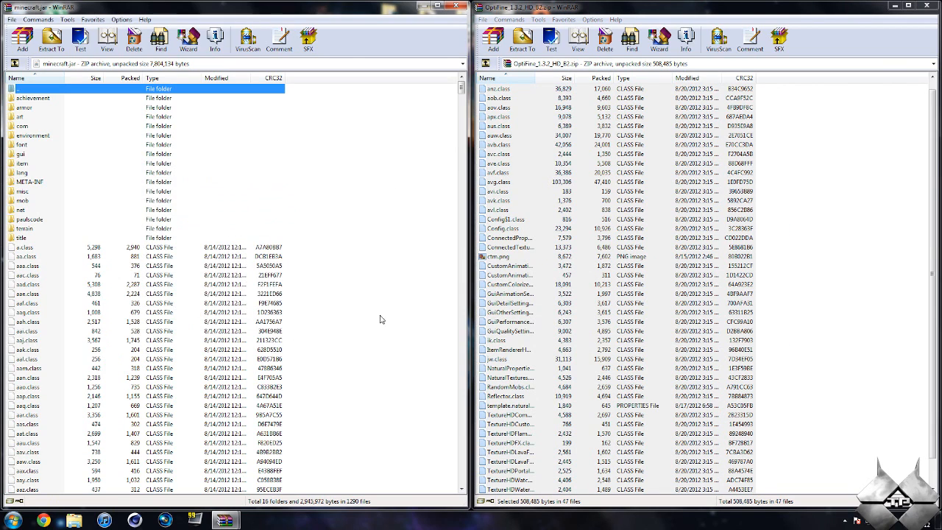
{"action": "left_click", "coordinate": [935, 6]}
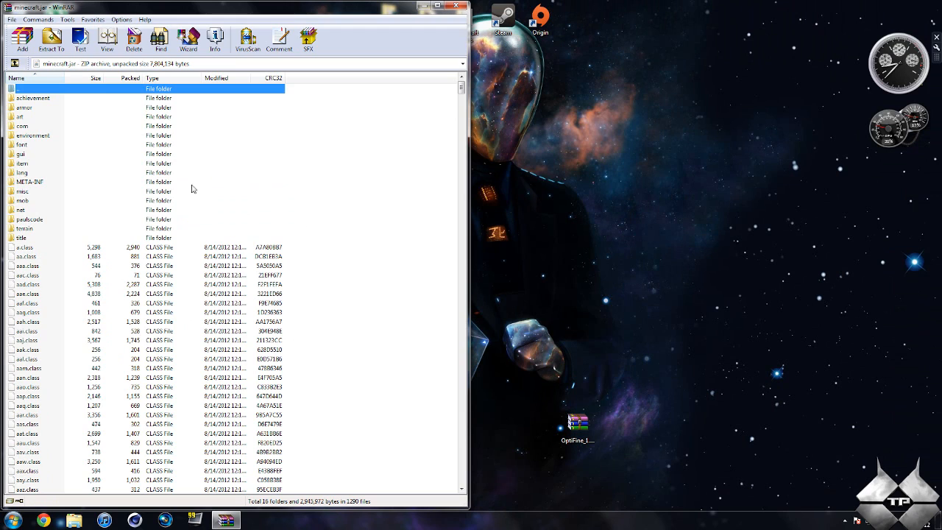
{"action": "mouse_move", "coordinate": [33, 186]}
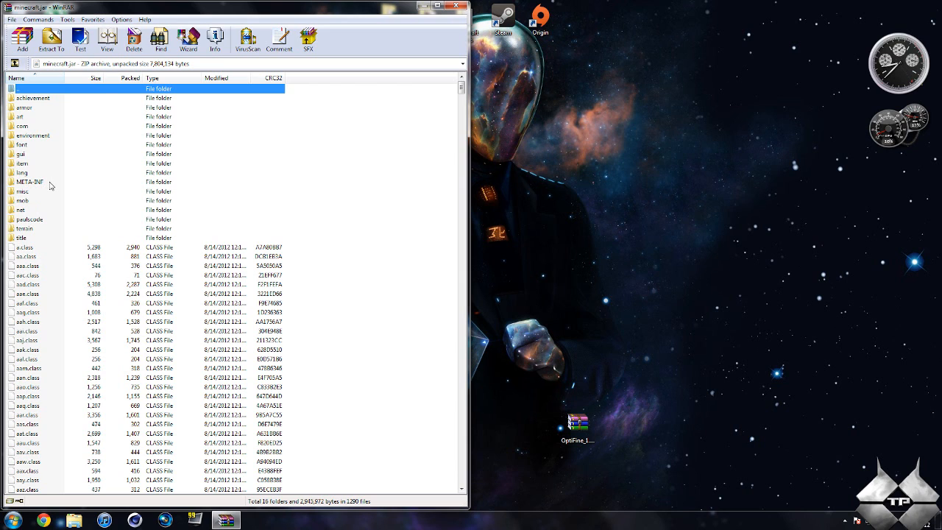
Delete the META-INF folder from minecraft.jar.
{"action": "right_click", "coordinate": [30, 182]}
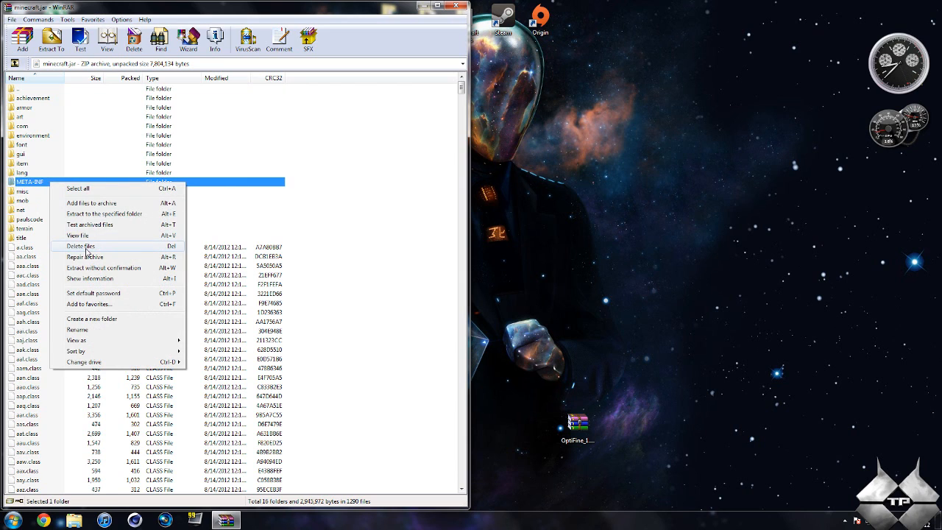
{"action": "left_click", "coordinate": [81, 246]}
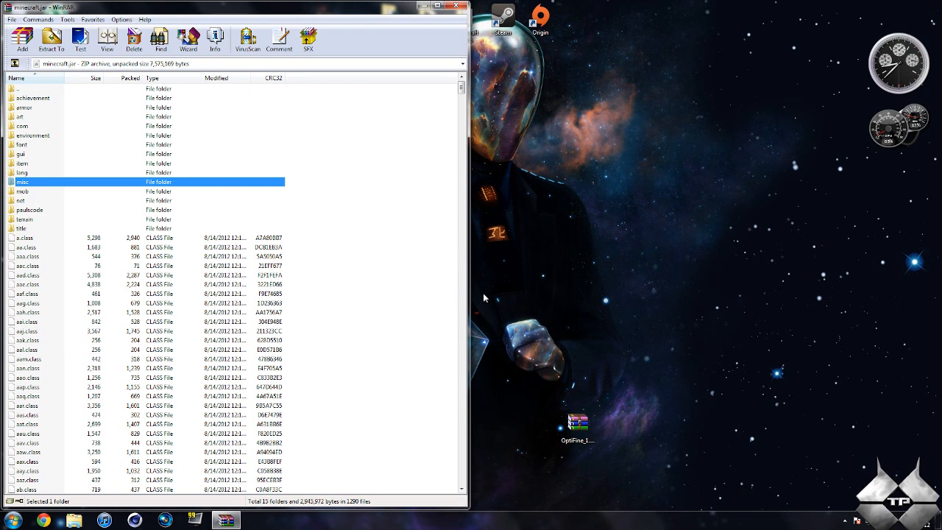
{"action": "mouse_move", "coordinate": [435, 279]}
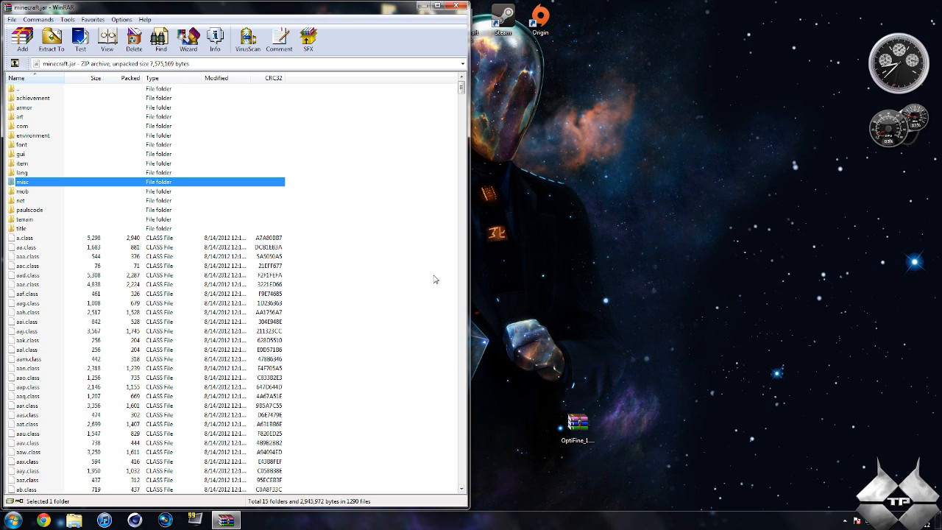
{"action": "mouse_move", "coordinate": [404, 238]}
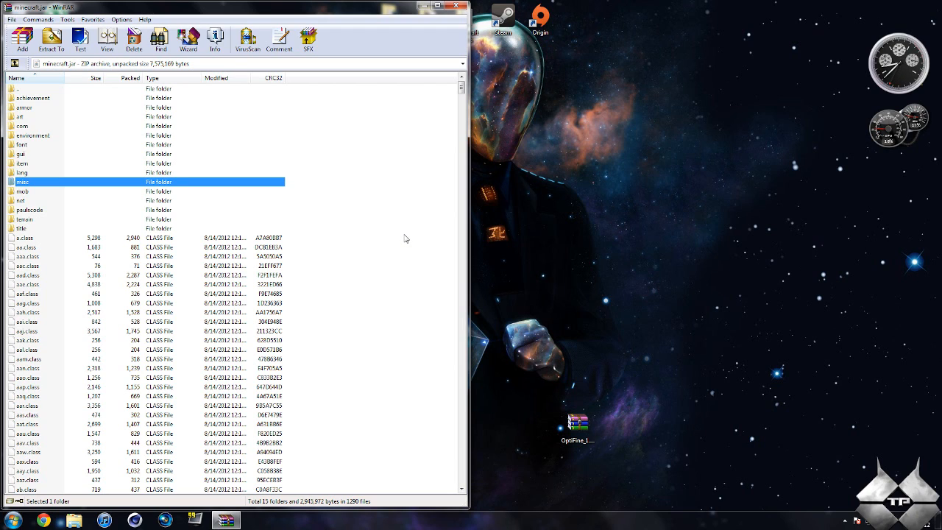